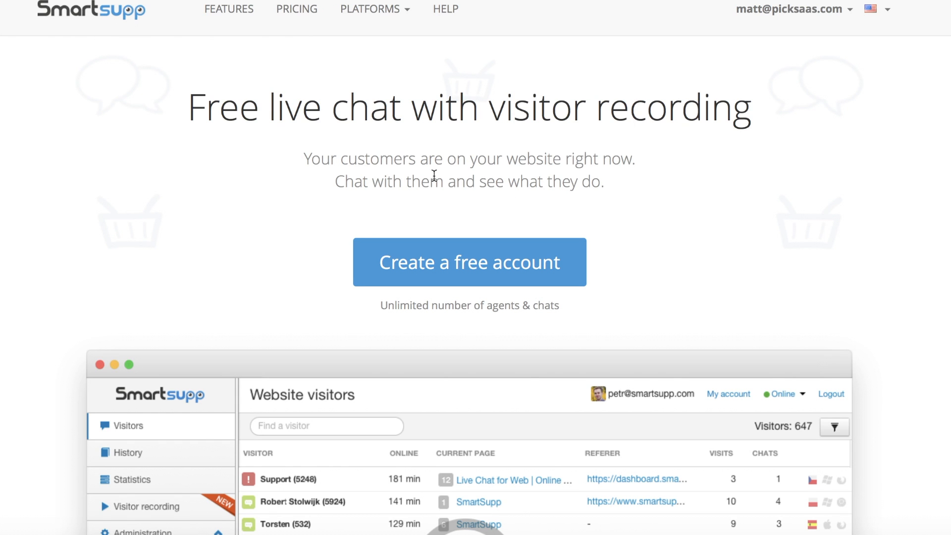
- Browse the Smartsupp homepage and pricing plans: Free $0 and Standard $8.00 per agent
scroll(down, 3)
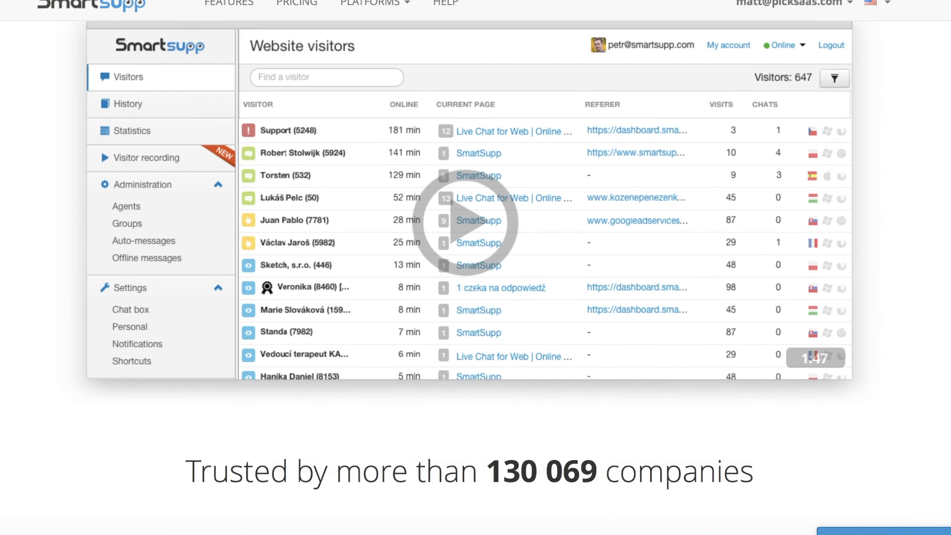
scroll(down, 3)
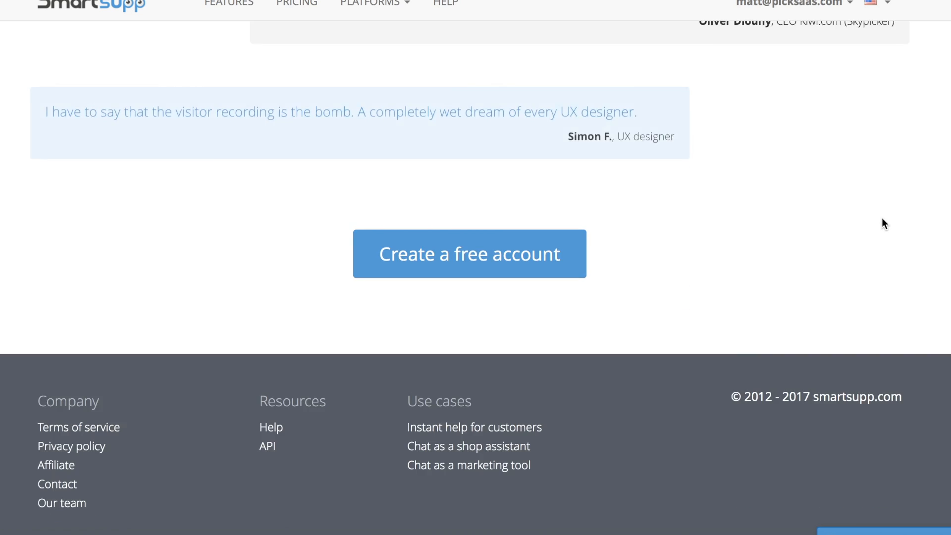
scroll(up, 3)
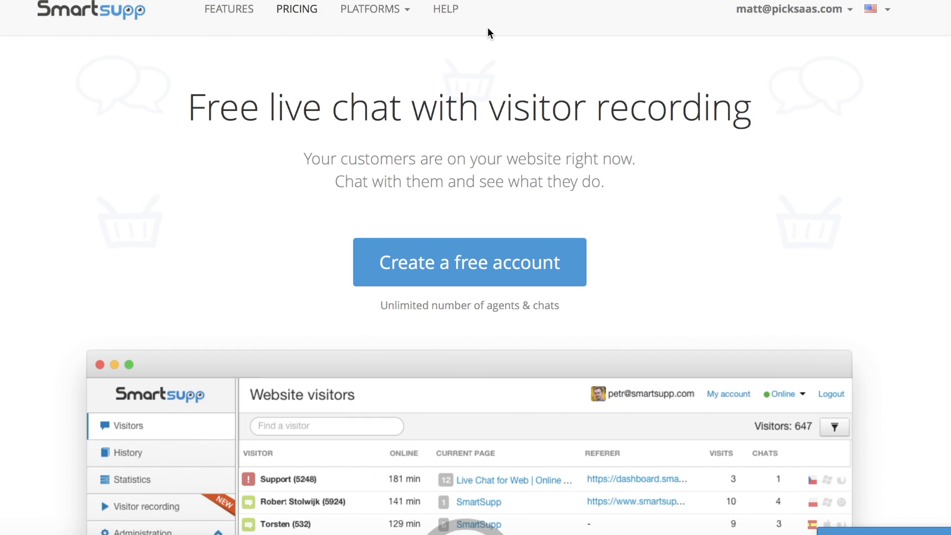
scroll(down, 3)
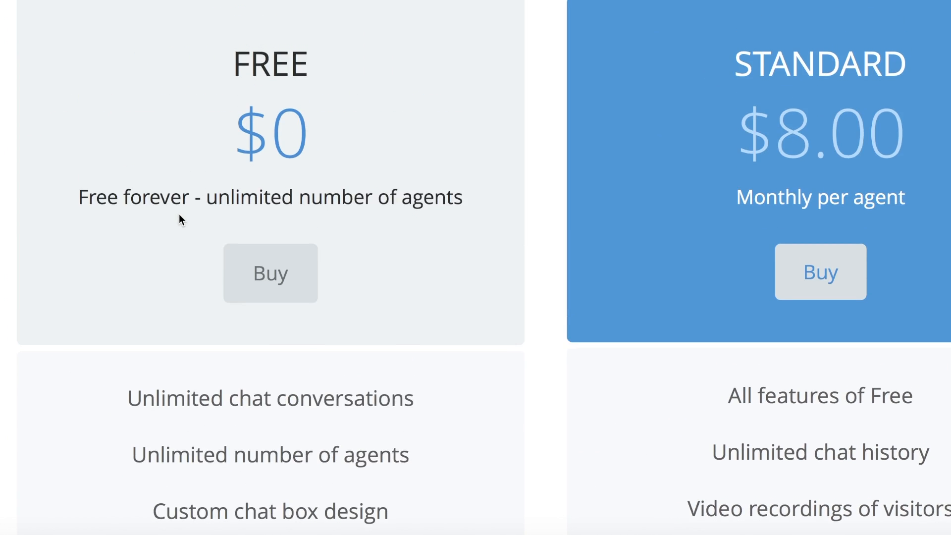
scroll(down, 3)
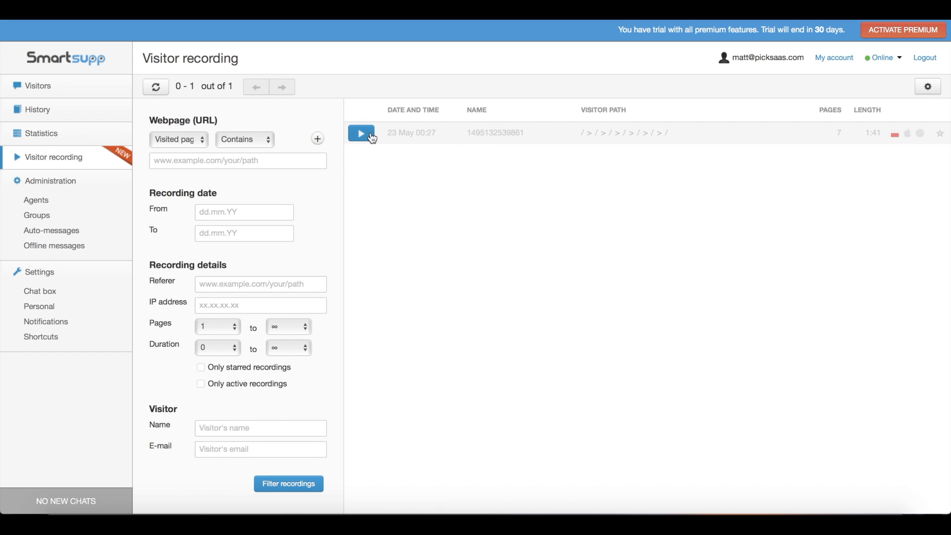
- Play the recorded visitor session, then view the Offline chat box settings
click(361, 133)
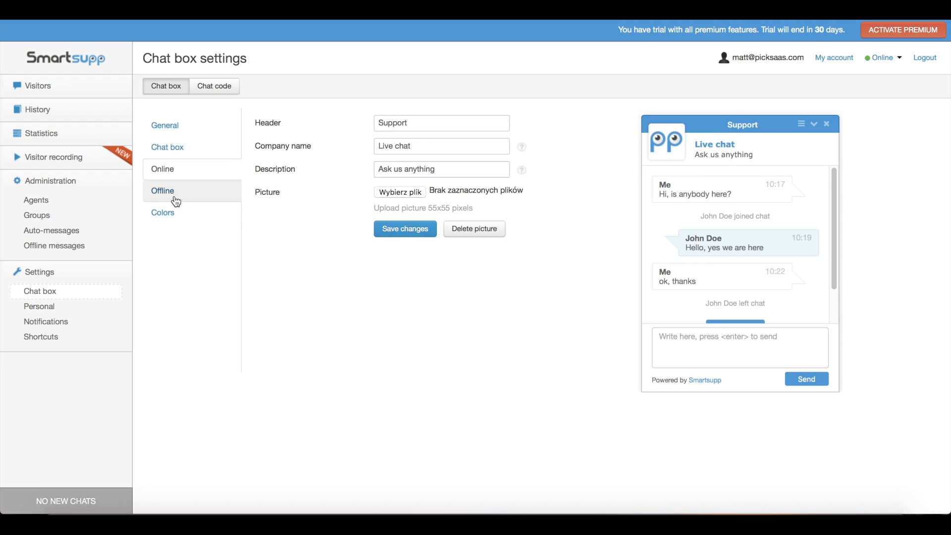
click(163, 212)
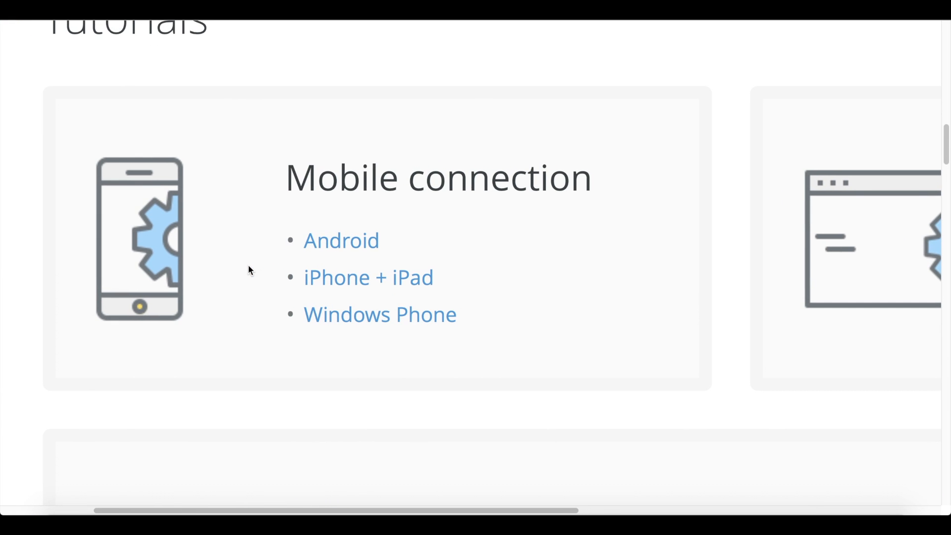
- Read the Android mobile connection tutorial's Xabber, battery optimization and auto-away steps
click(340, 240)
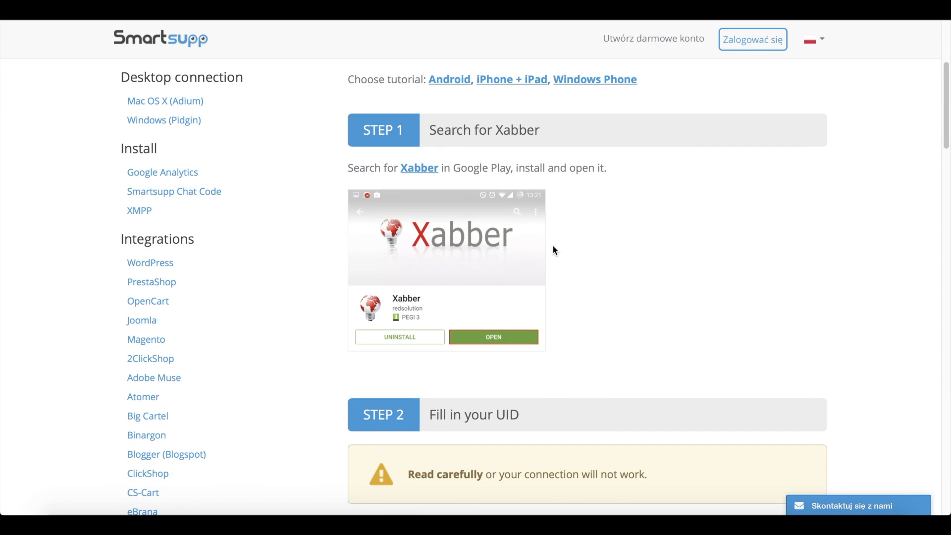
scroll(down, 3)
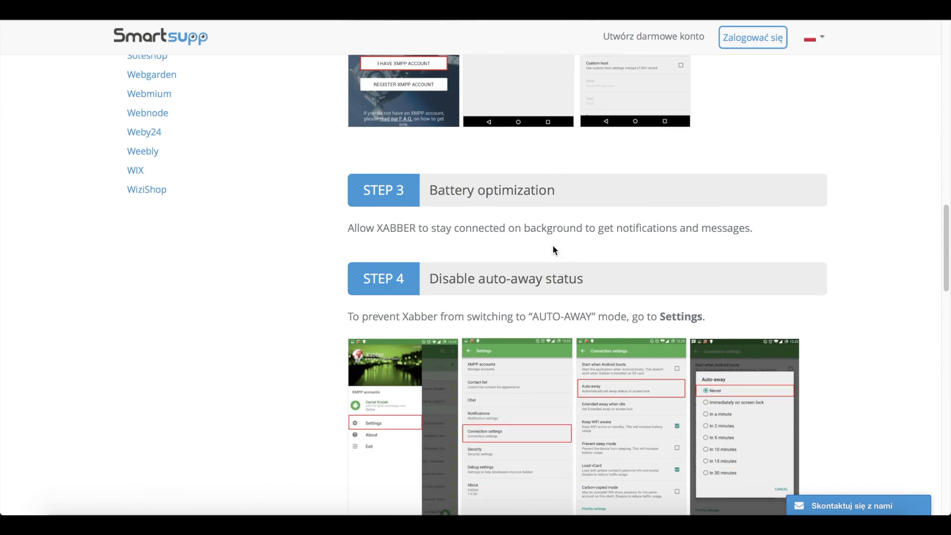
scroll(down, 3)
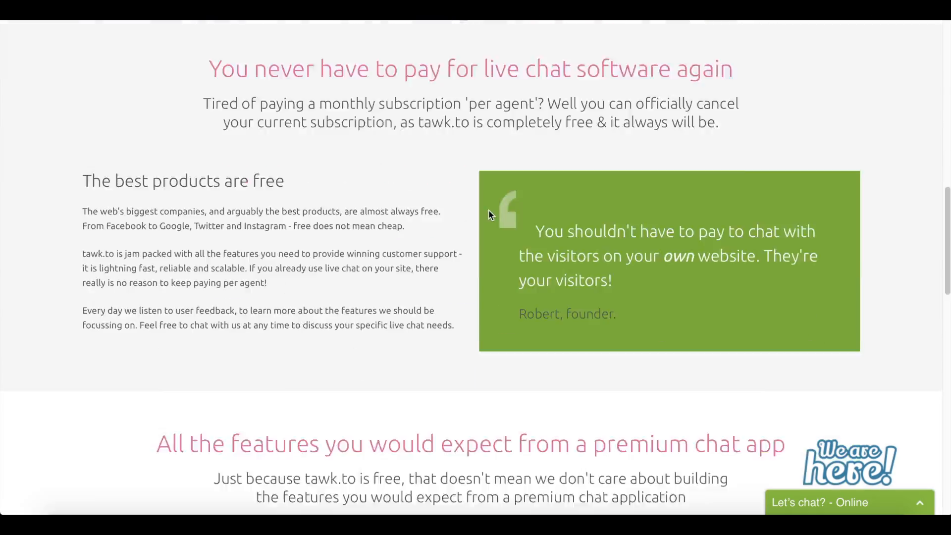
- Scroll the tawk.to homepage to the section on its completely free live chat
scroll(down, 3)
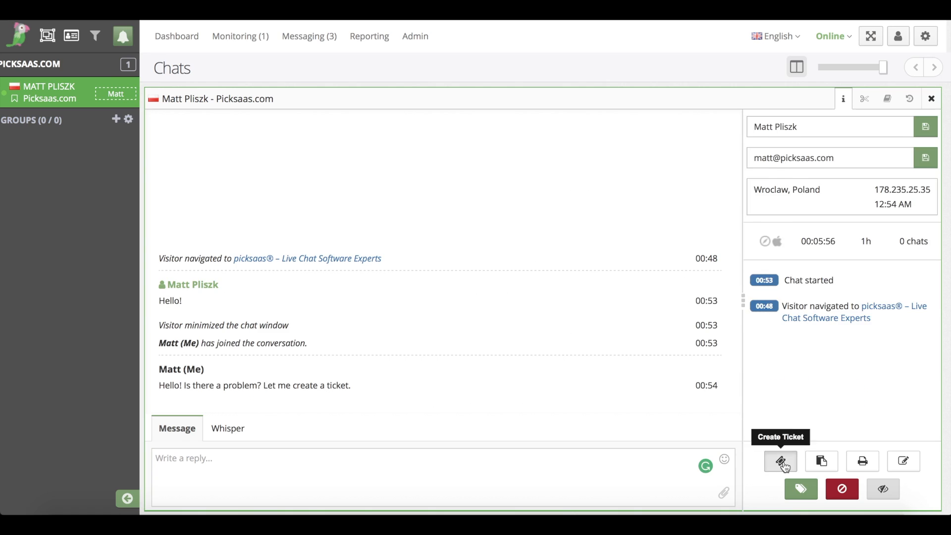
- Create a ticket from the chat with the message 'Check a subpage'
click(780, 462)
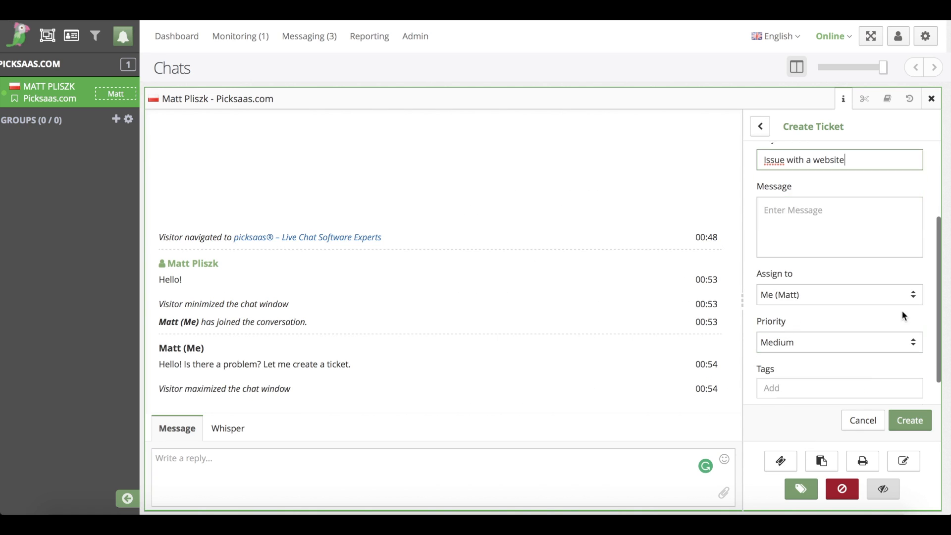
text(Check a subpage)
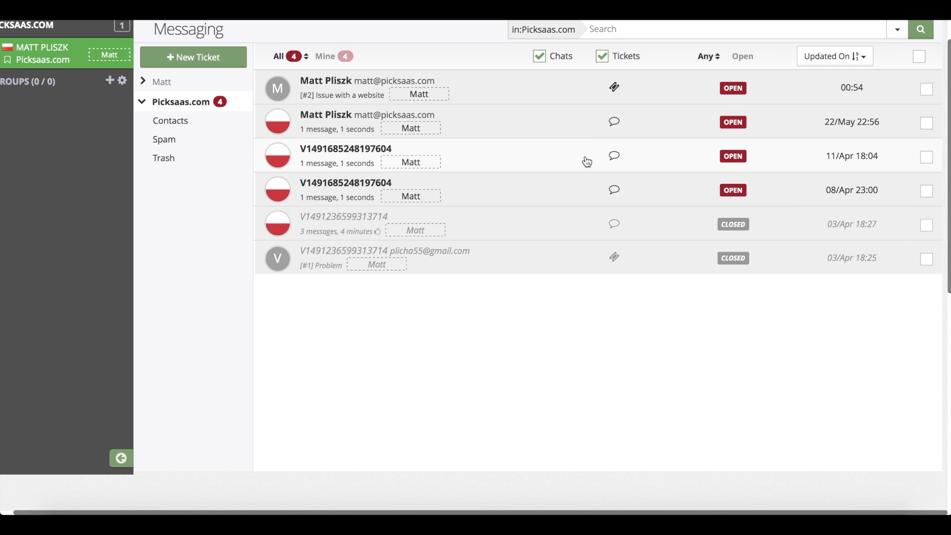
click(350, 87)
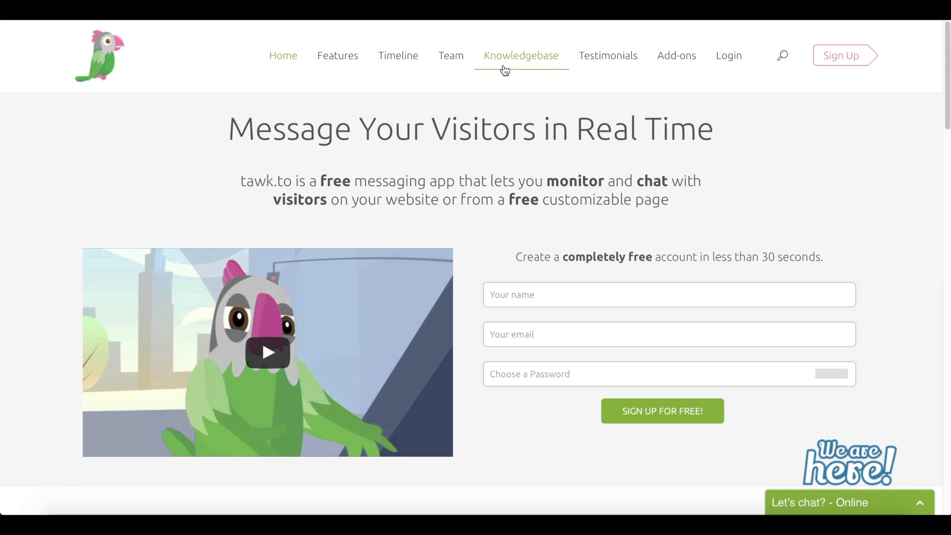
mouse_move(677, 59)
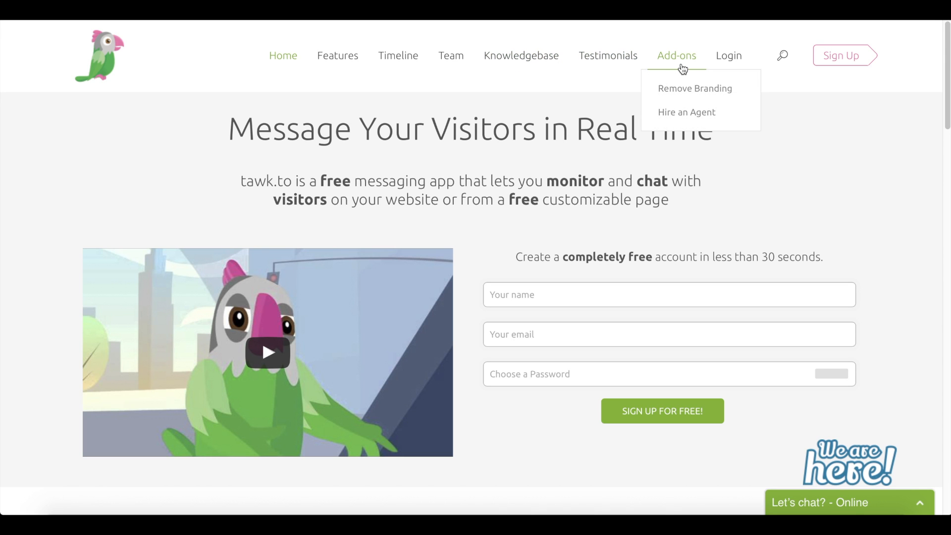
mouse_move(685, 93)
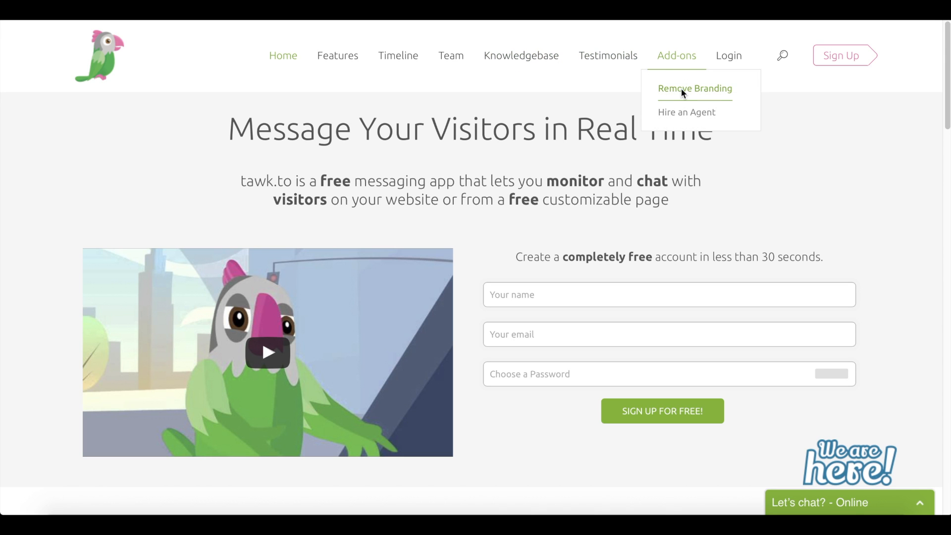
- Read the Remove Branding add-on article's features and purchase steps
click(694, 89)
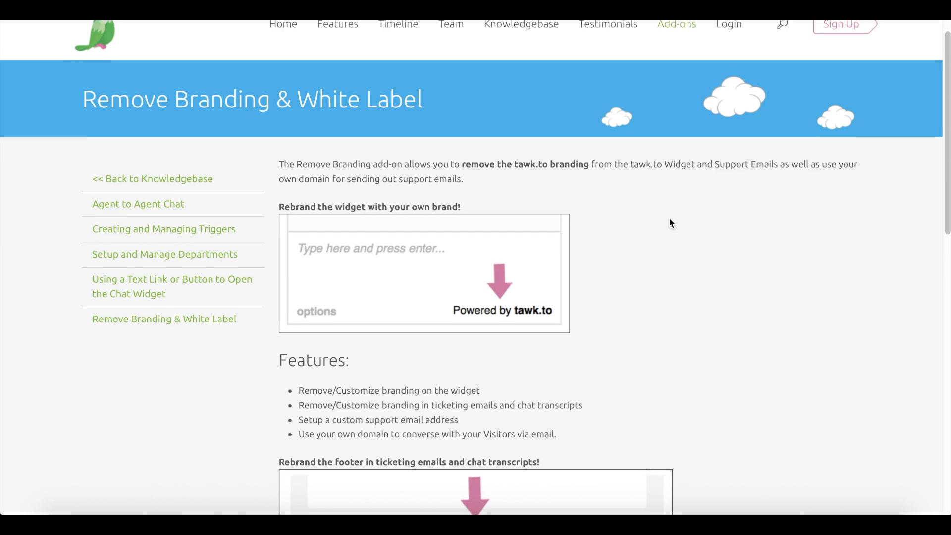
scroll(down, 3)
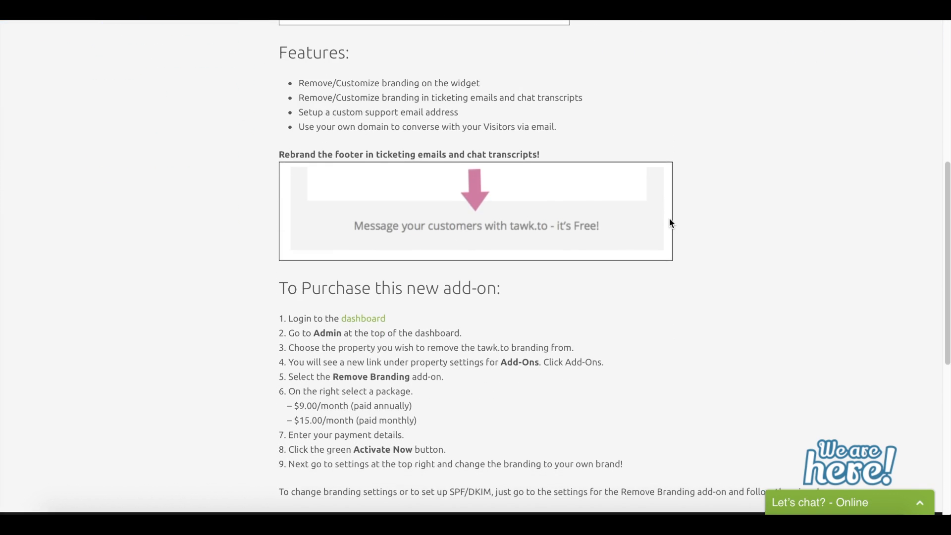
scroll(down, 3)
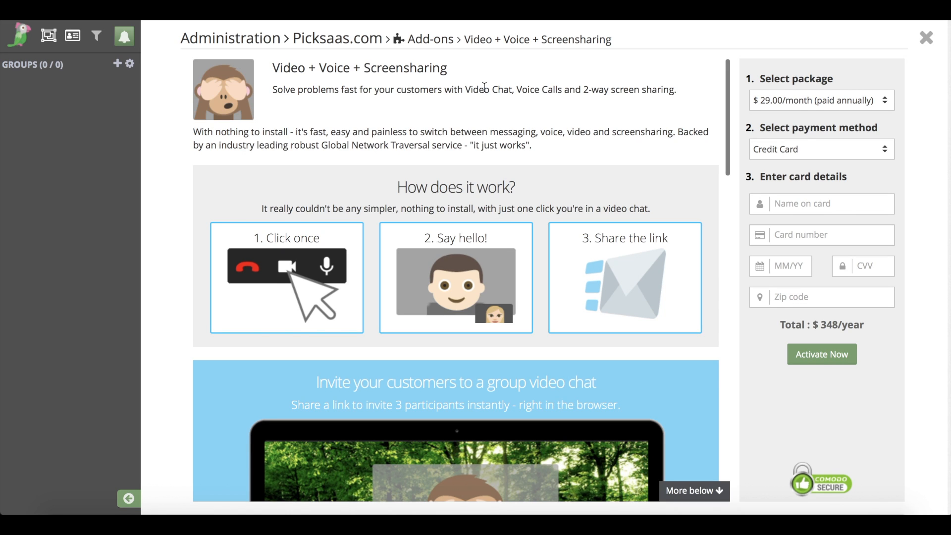
- Scroll through the Video + Voice + Screensharing add-on description and $348/year package
scroll(down, 3)
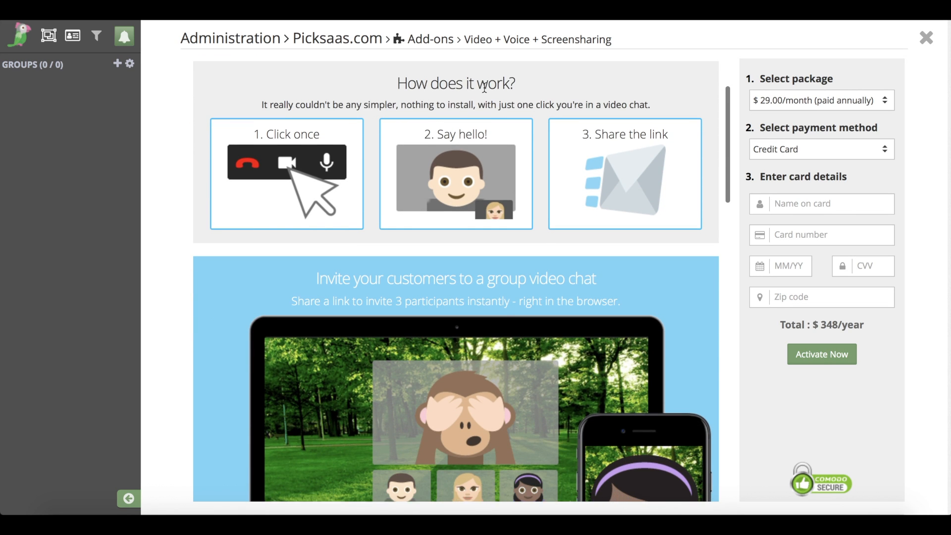
scroll(down, 3)
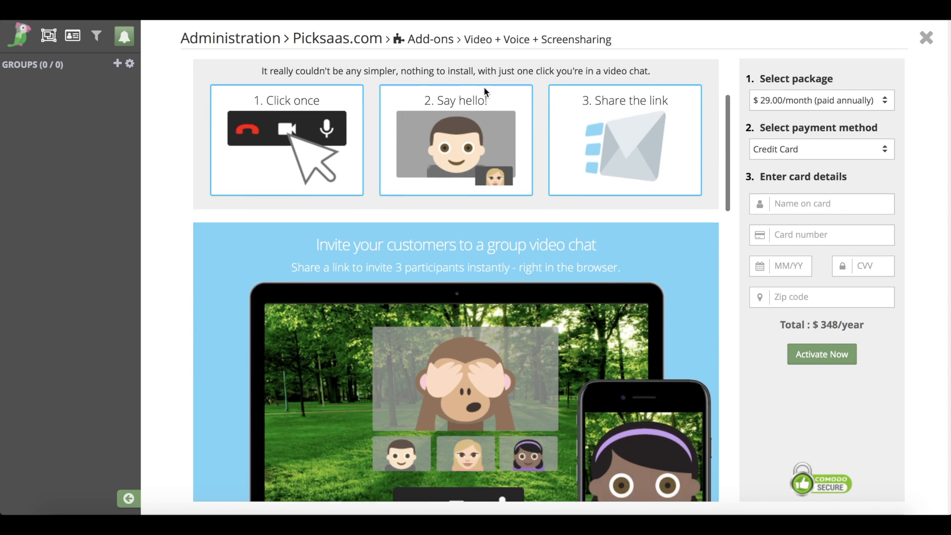
scroll(down, 3)
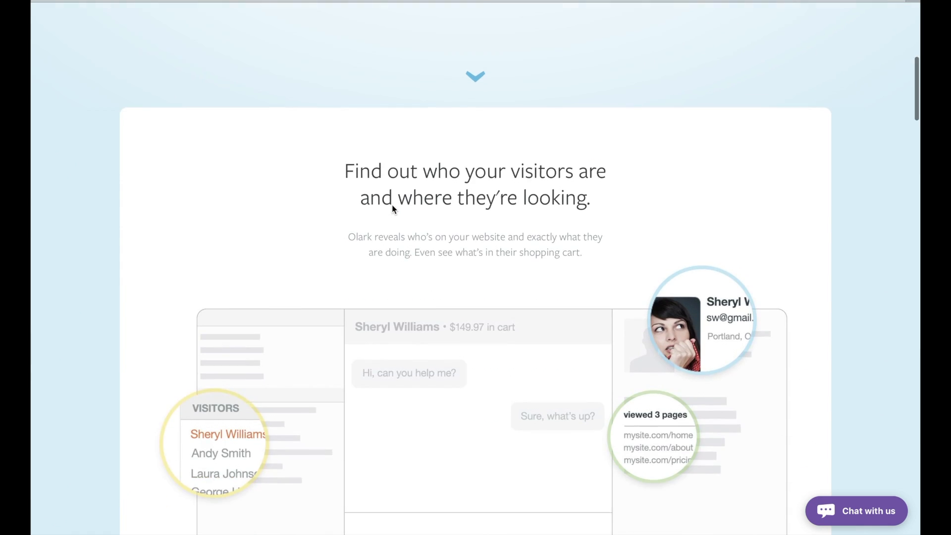
- Review Olark's plan comparison and premium features like Chat Reports and CRM Integrations
scroll(down, 3)
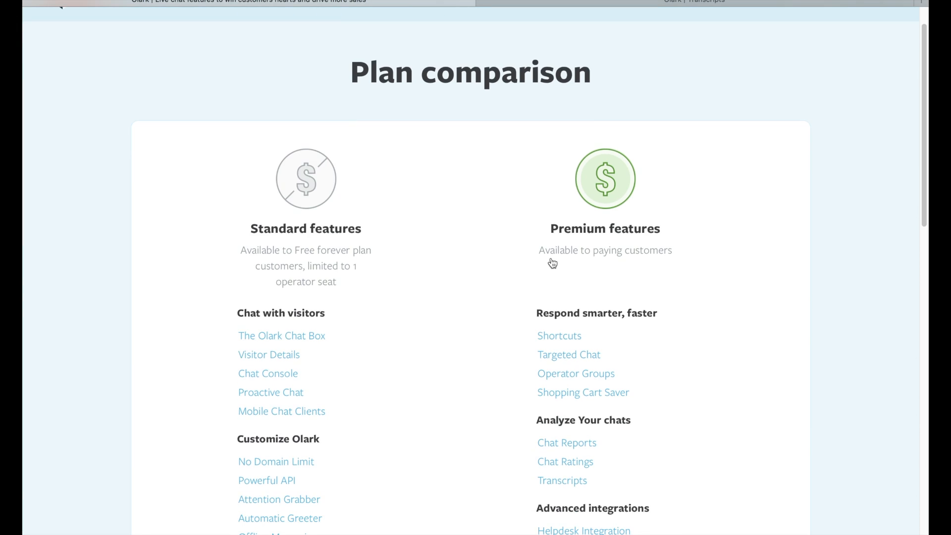
scroll(down, 3)
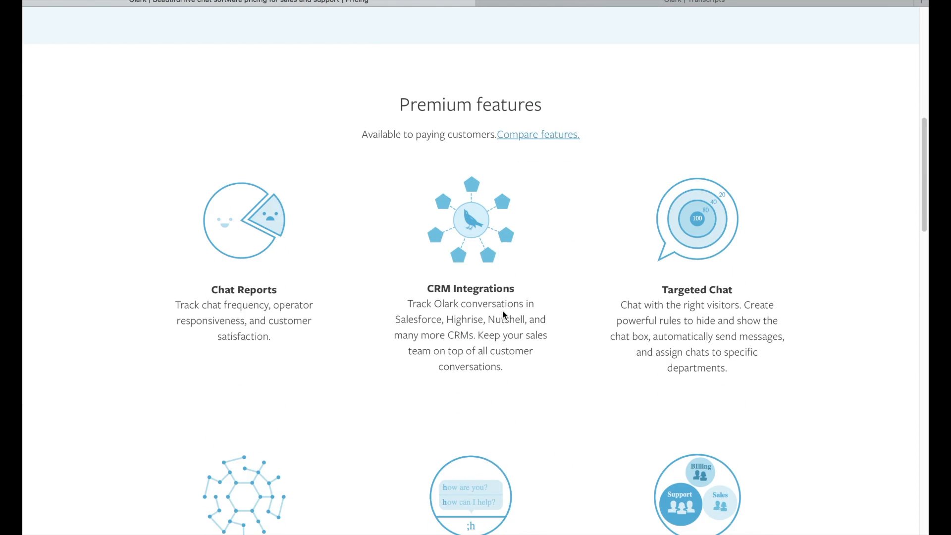
scroll(up, 3)
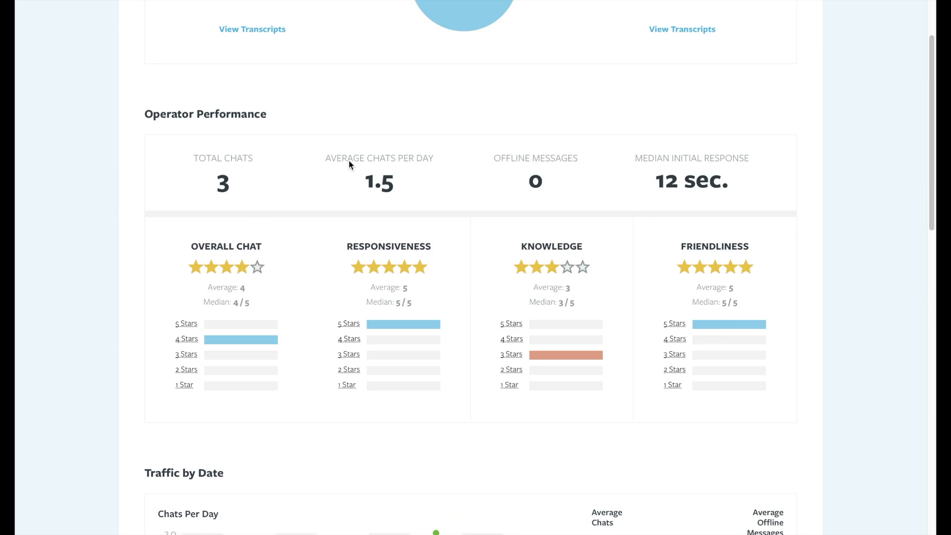
- Scroll the Olark Reports page, then view the Operators tab's single offline operator
scroll(up, 3)
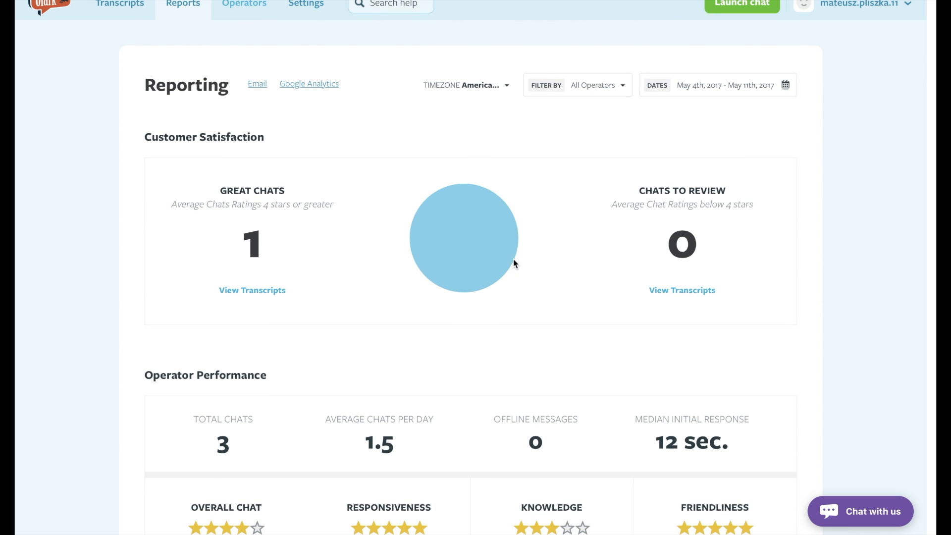
click(244, 4)
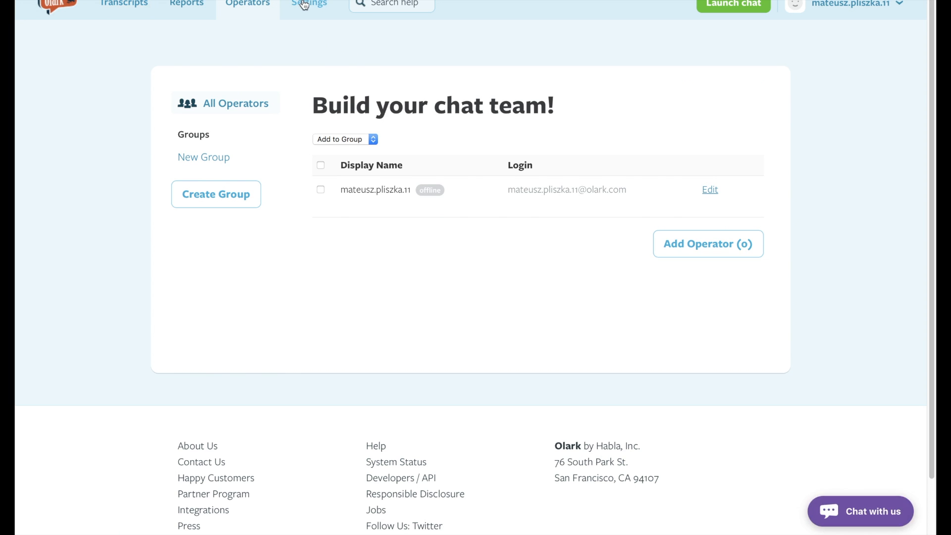
mouse_move(317, 13)
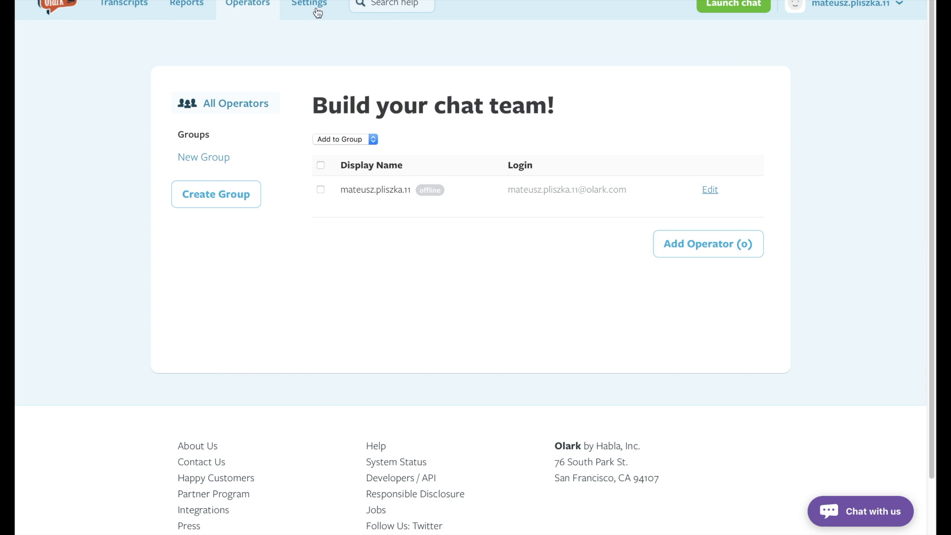
click(307, 4)
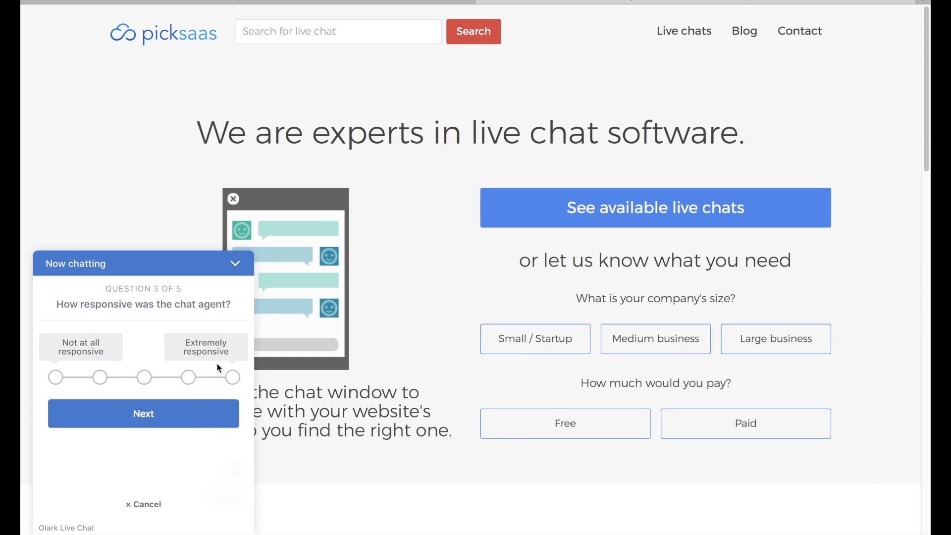
- Advance the Picksaas chat rating survey and enter 'Great' as feedback
click(143, 414)
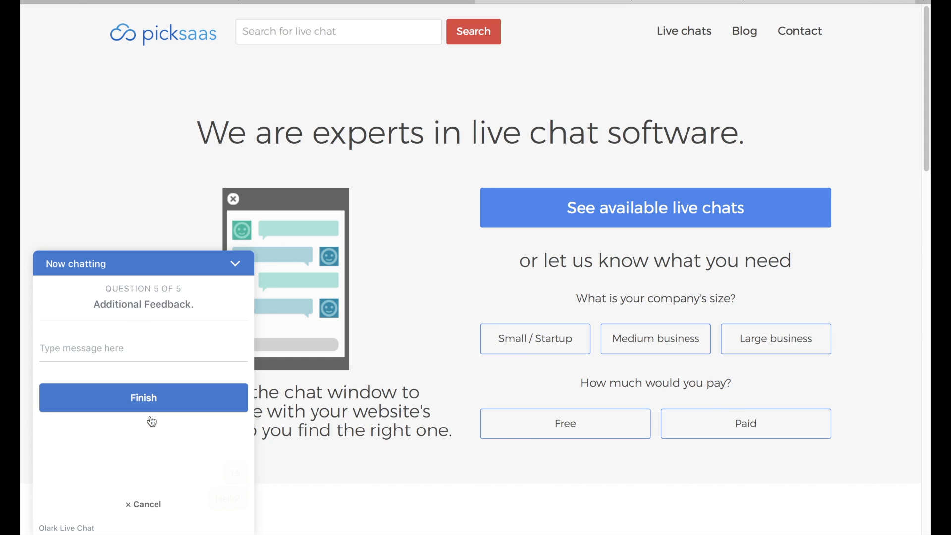
text(Great)
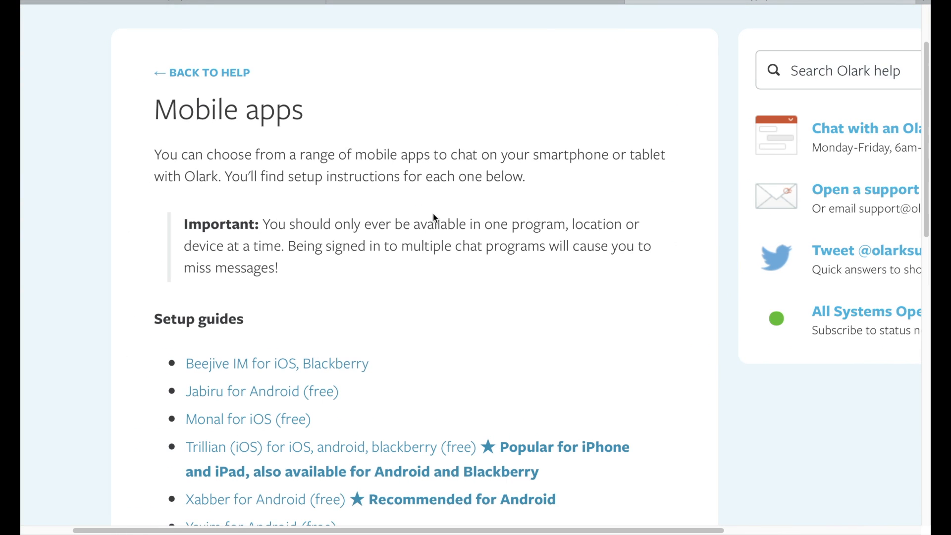
- Set Olark's chat box primary colour to the orange #EA6E30 swatch in Appearance settings
scroll(down, 3)
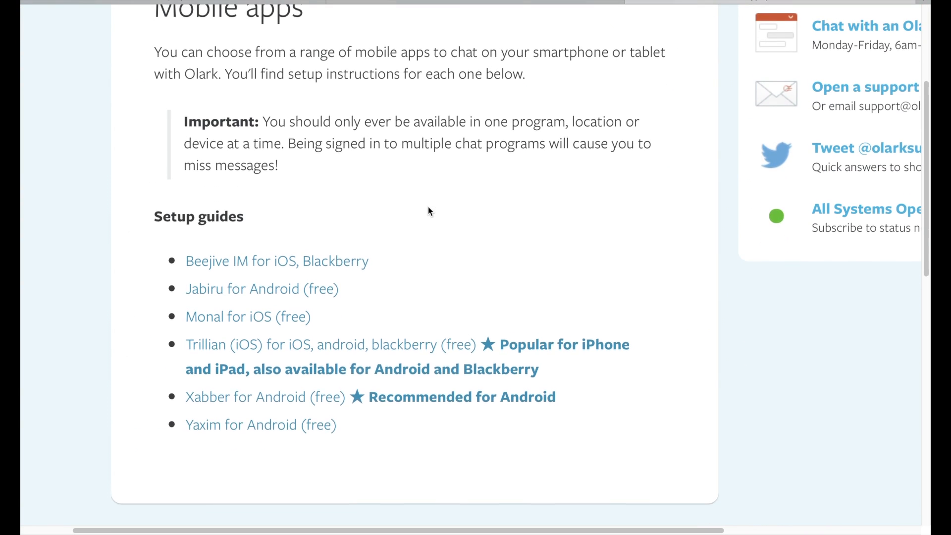
scroll(down, 3)
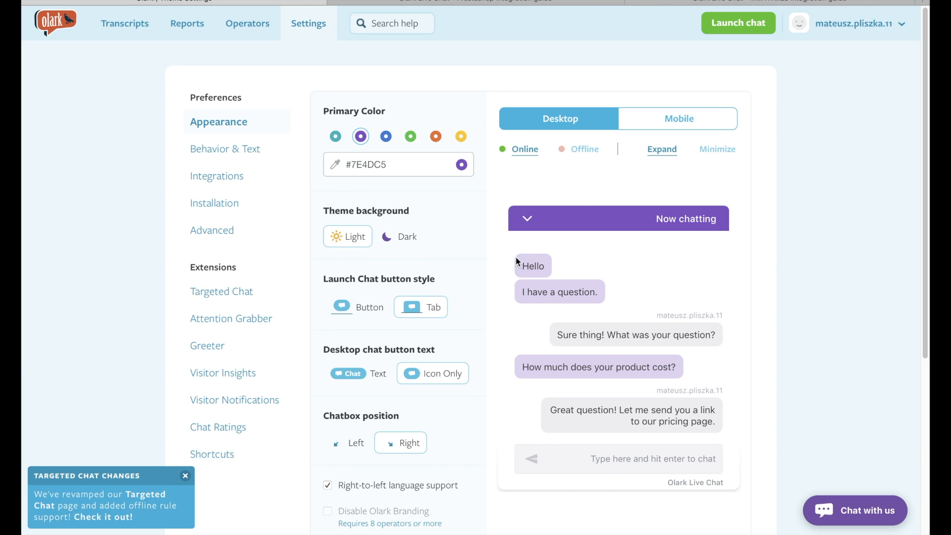
click(461, 164)
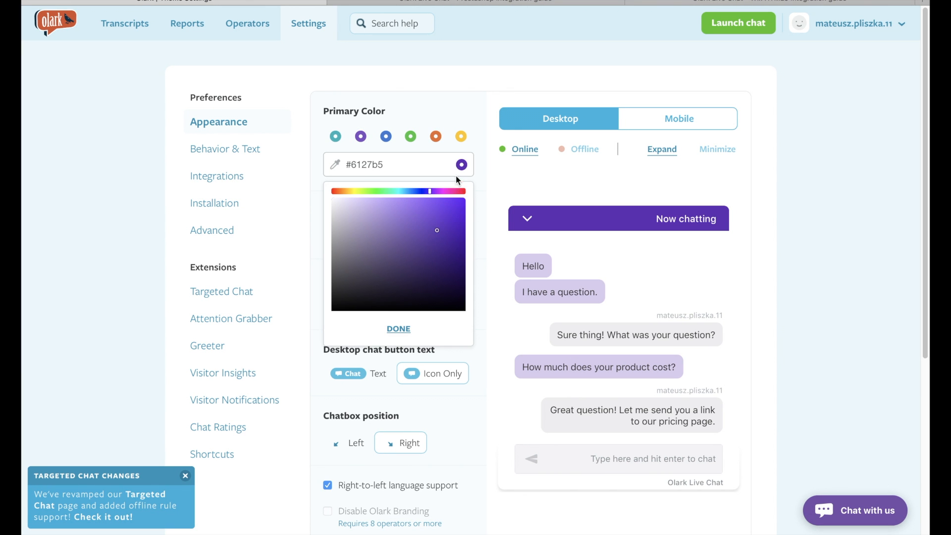
click(436, 136)
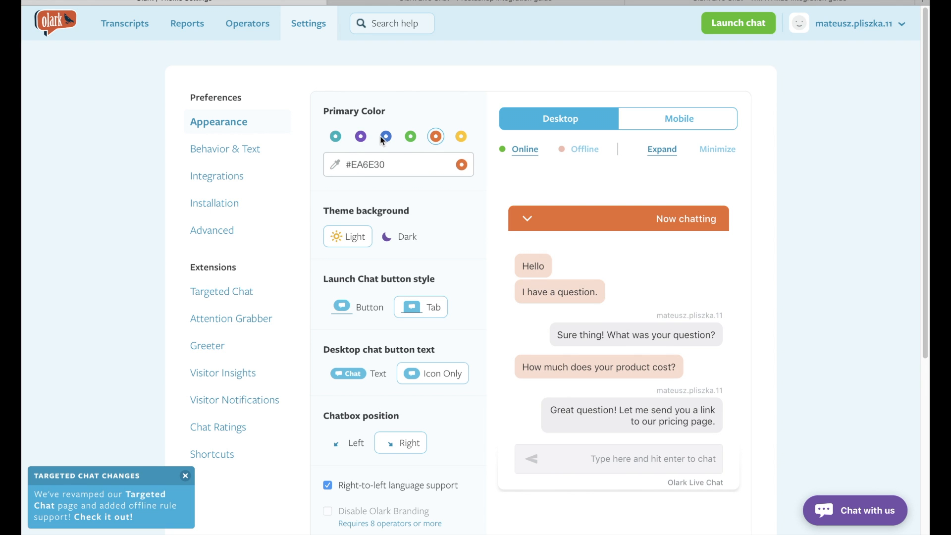
click(386, 136)
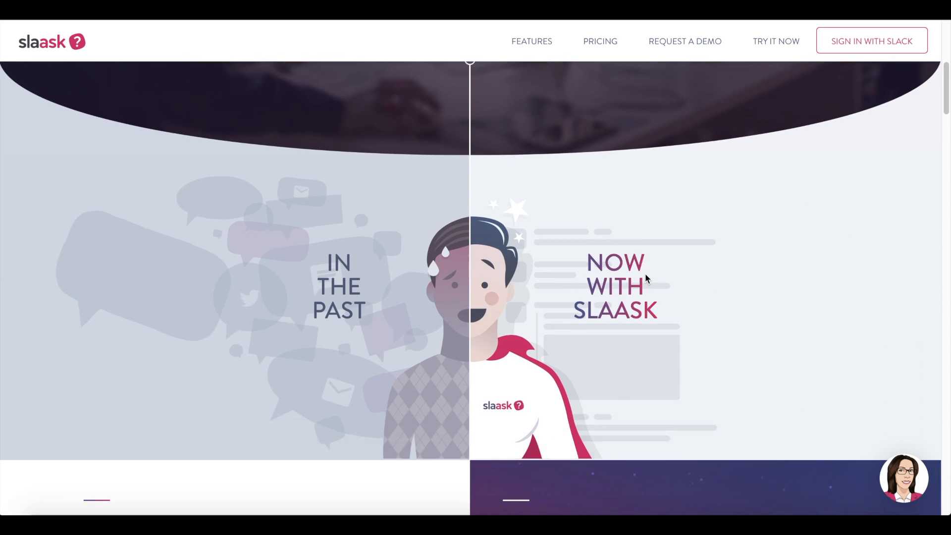
scroll(down, 3)
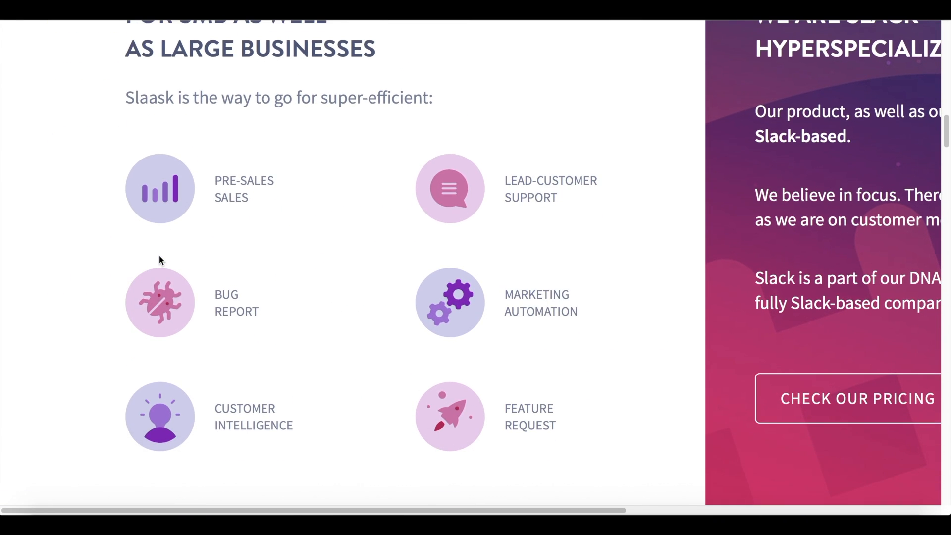
scroll(down, 3)
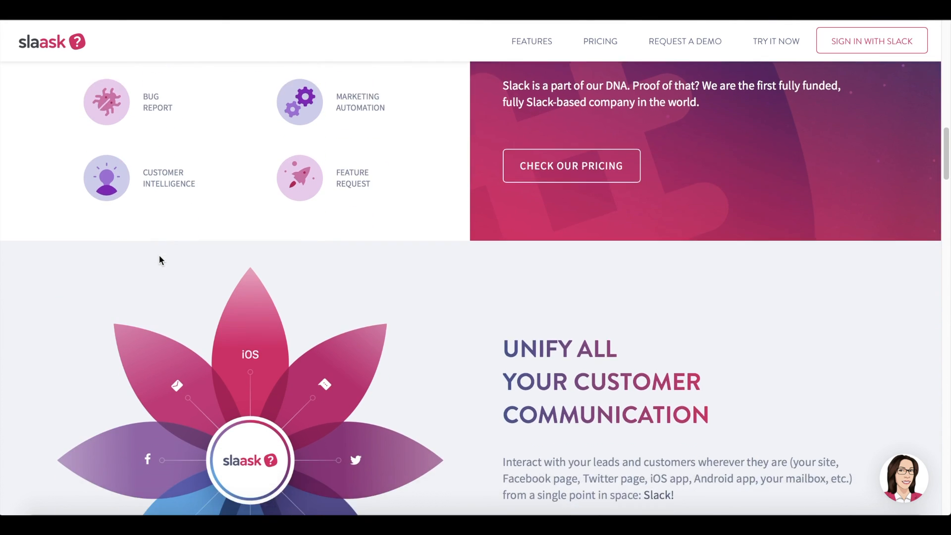
scroll(down, 3)
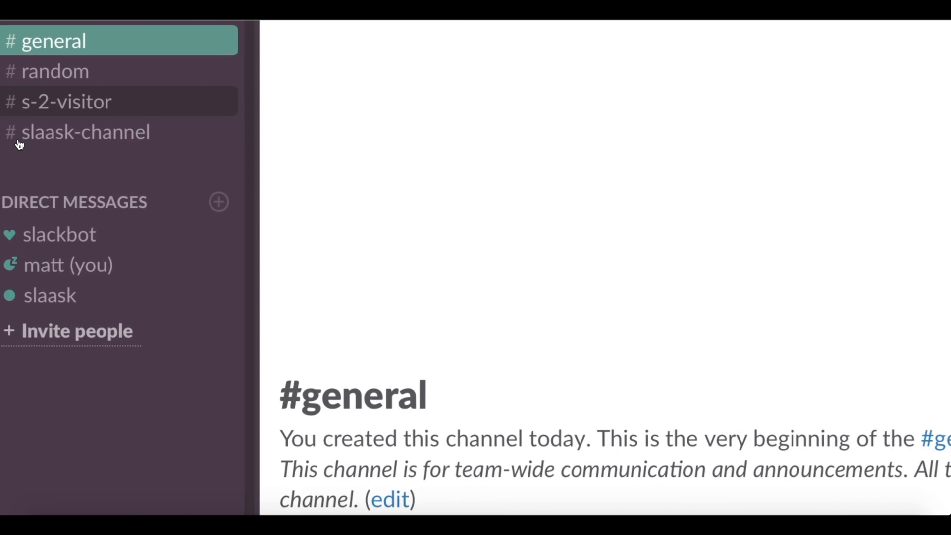
- Open the #s-2-visitor Slack channel and read SlaaskBot's Visitor-#2 details
click(64, 101)
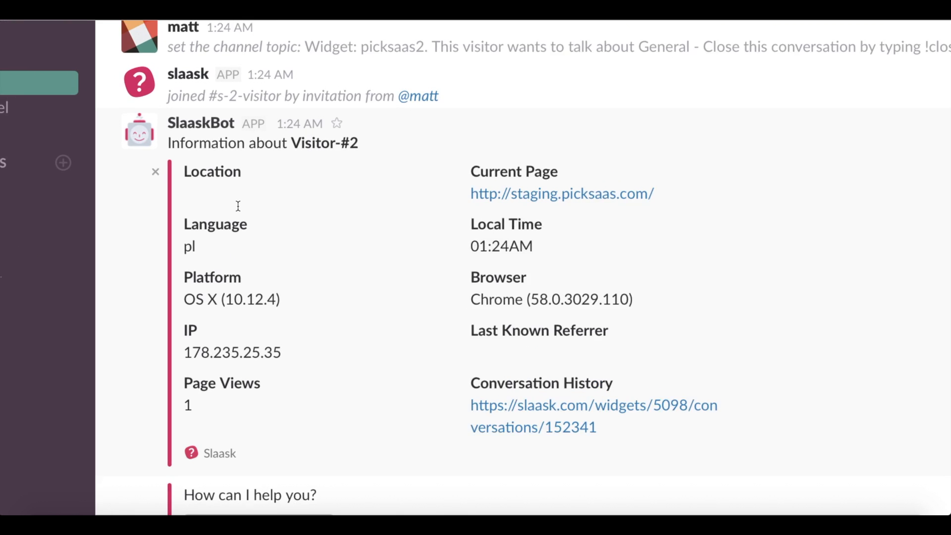
scroll(down, 3)
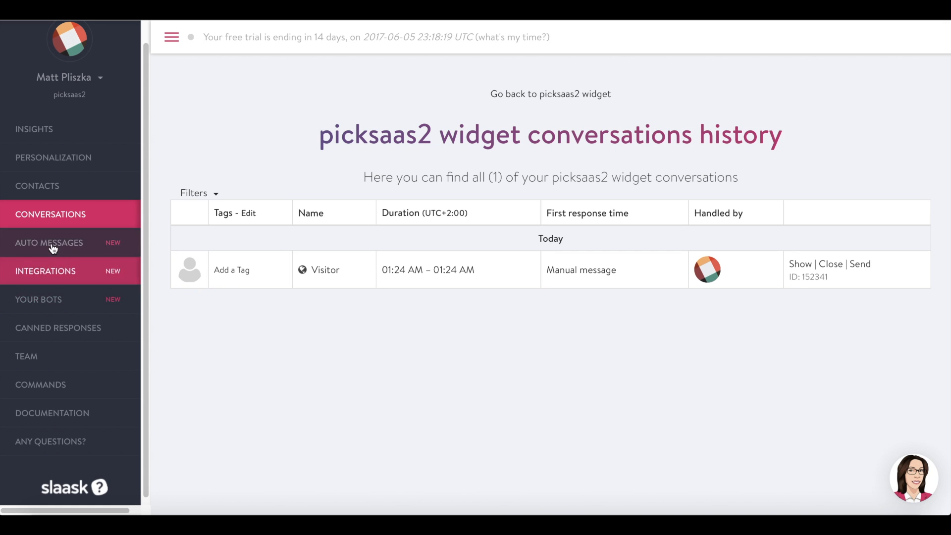
- Review the Auto Messages triggers, then browse picksaas2Bot's customization form under Your Bots
click(49, 243)
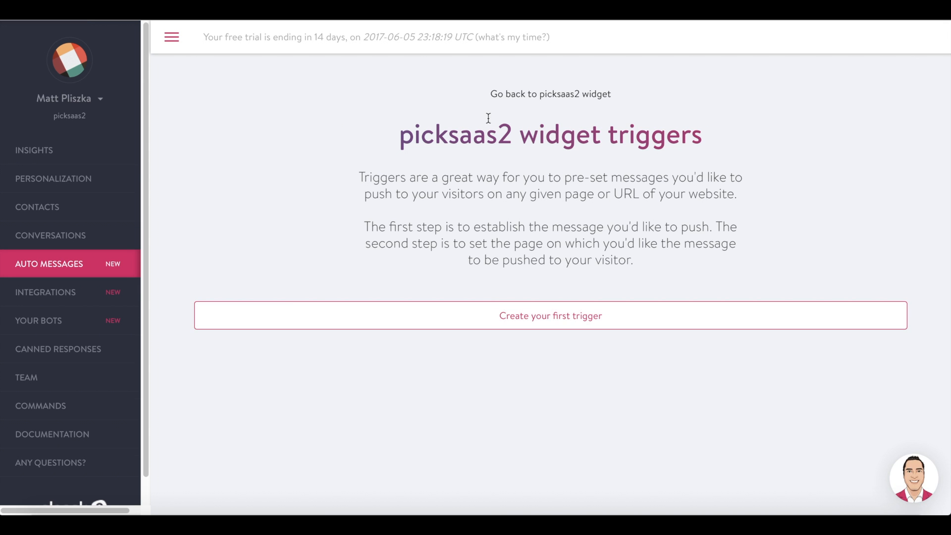
click(550, 315)
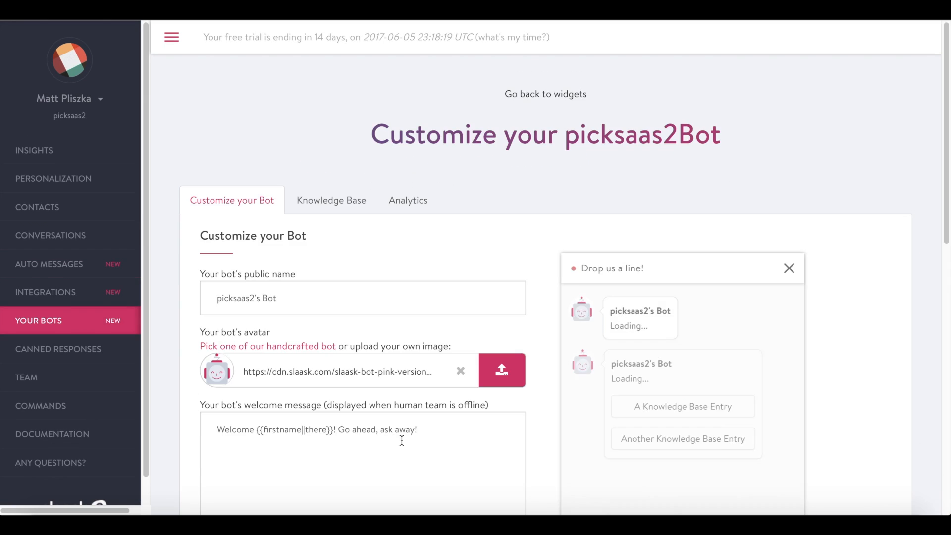
scroll(down, 3)
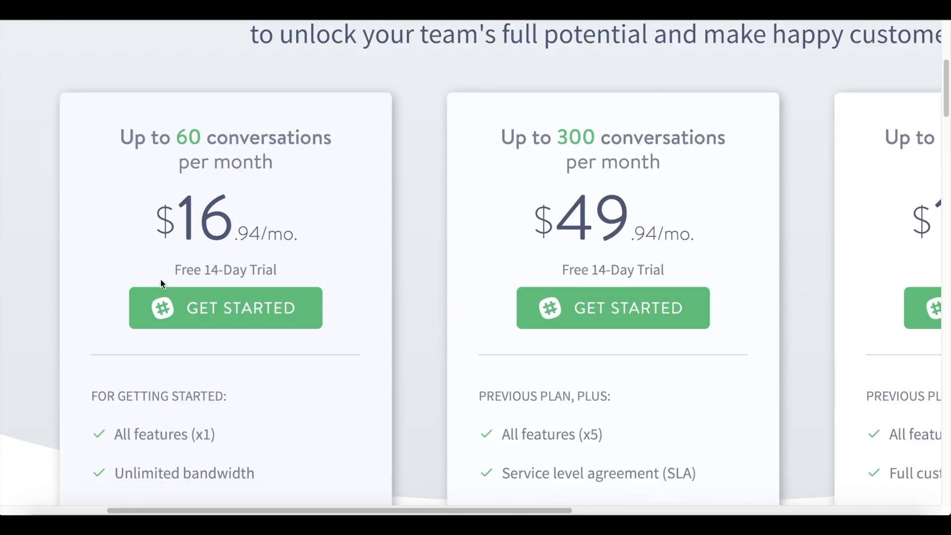
scroll(down, 3)
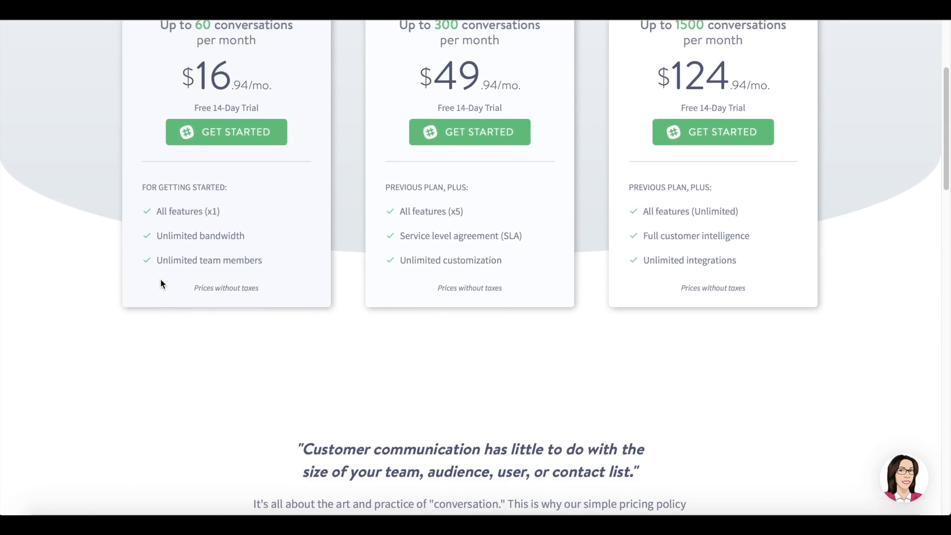
scroll(down, 3)
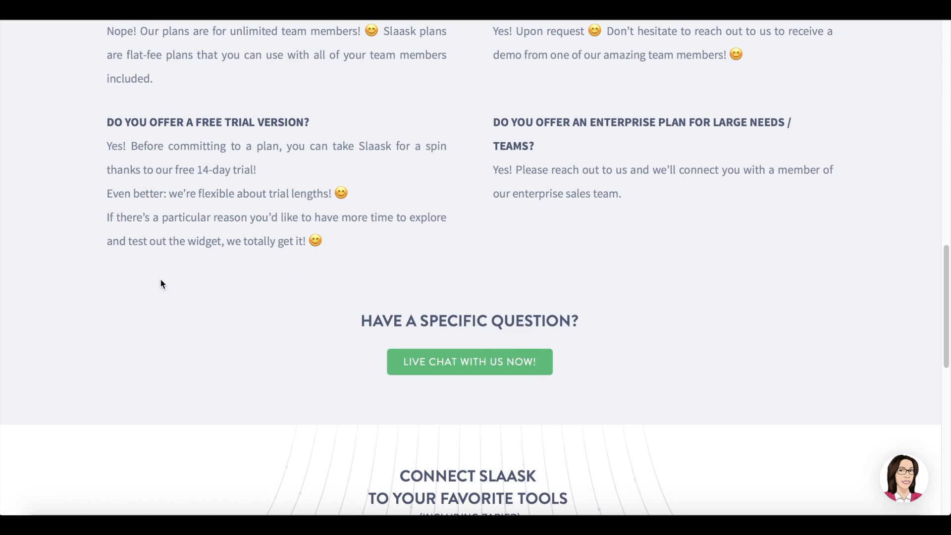
scroll(up, 3)
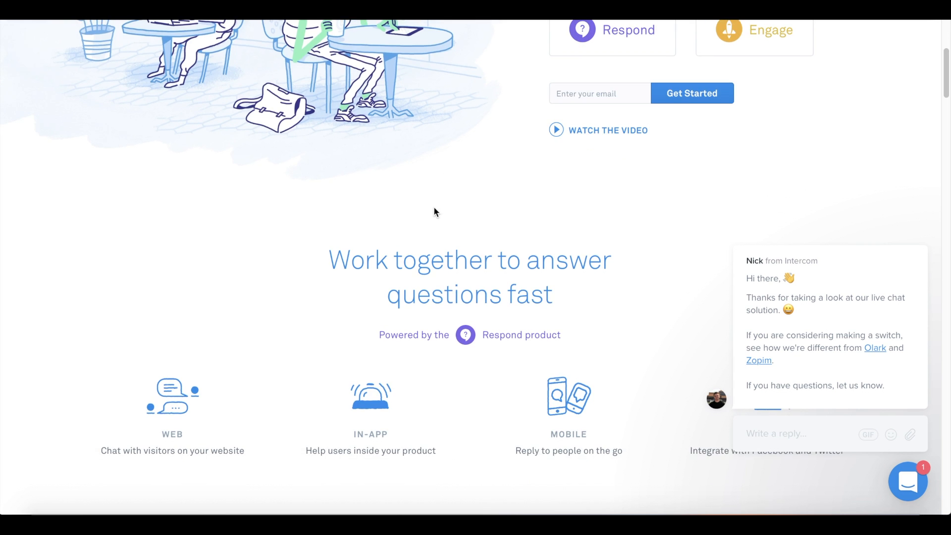
scroll(down, 3)
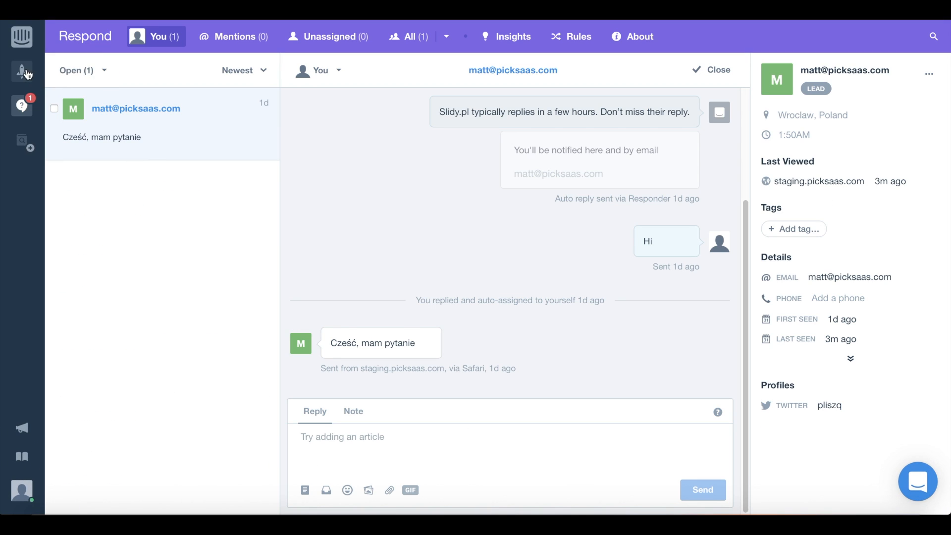
mouse_move(21, 72)
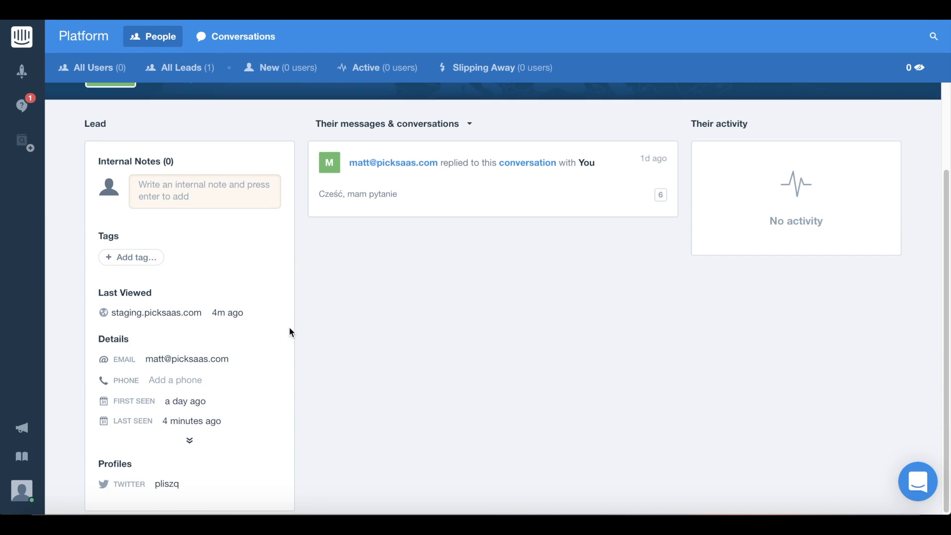
click(166, 484)
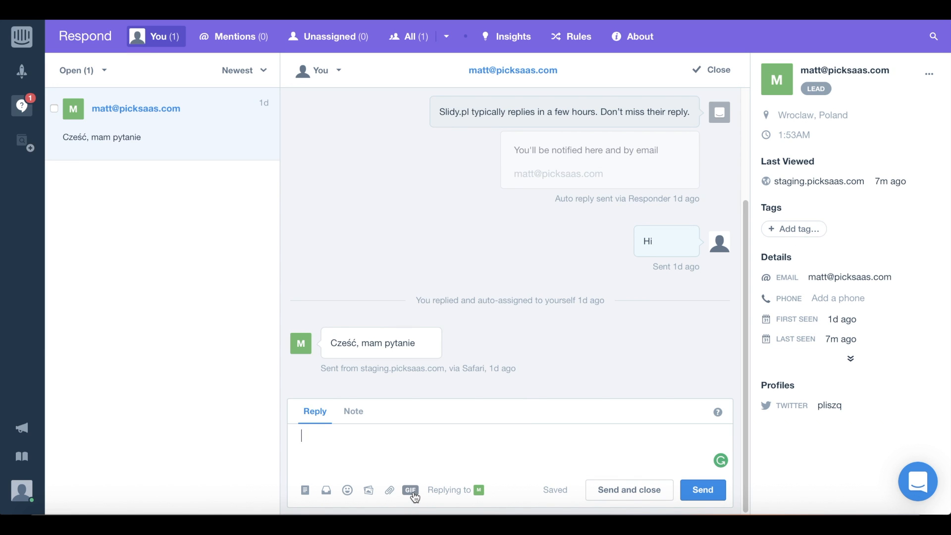
click(410, 489)
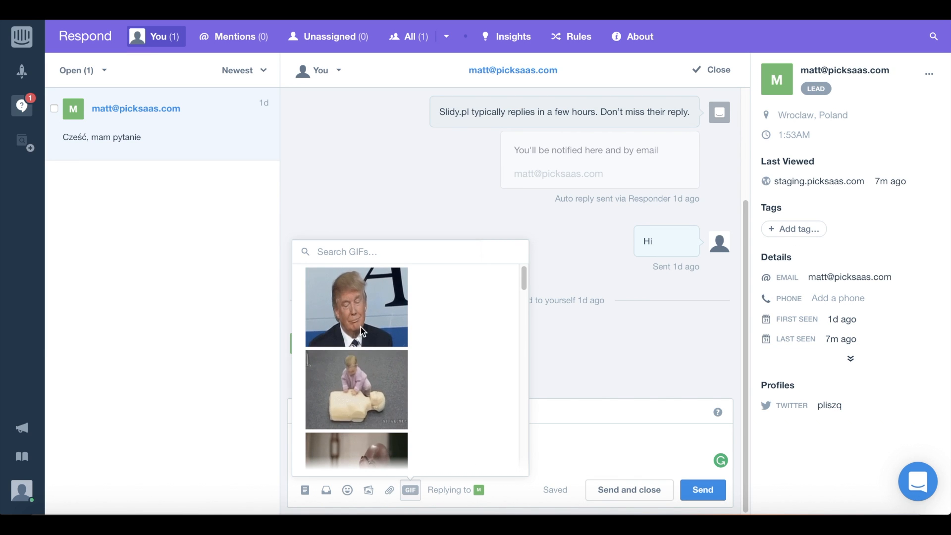
click(356, 307)
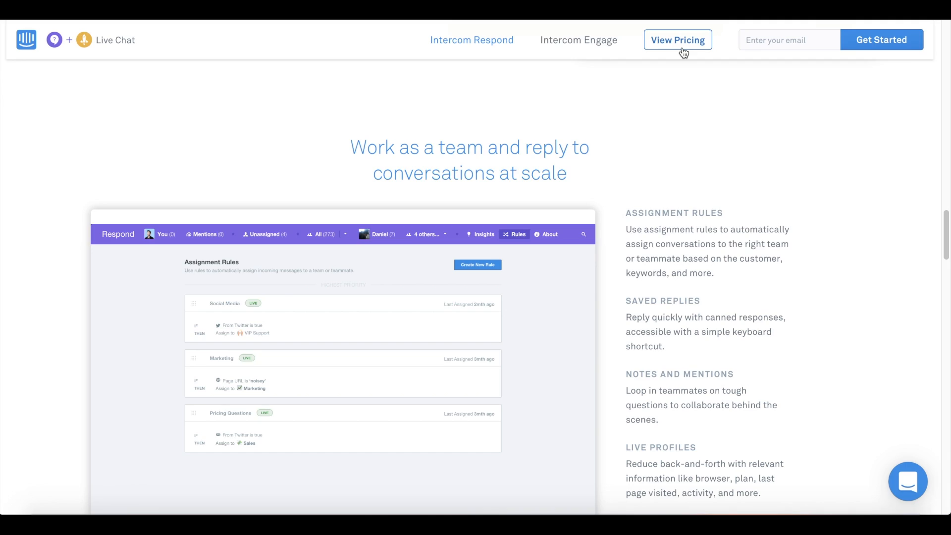
- Open Intercom's pricing chooser: Live Chat from $106/month, Respond from $53/month
click(678, 40)
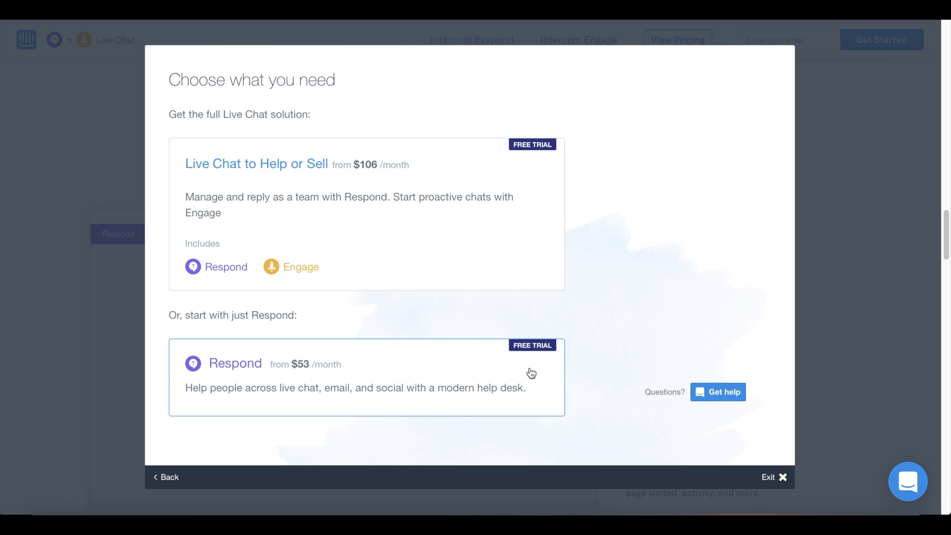
mouse_move(498, 423)
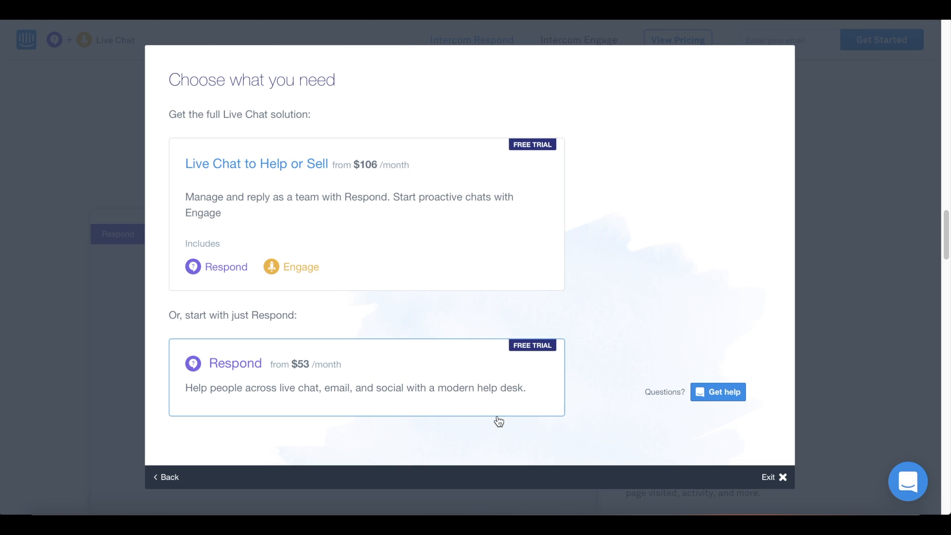
mouse_move(559, 420)
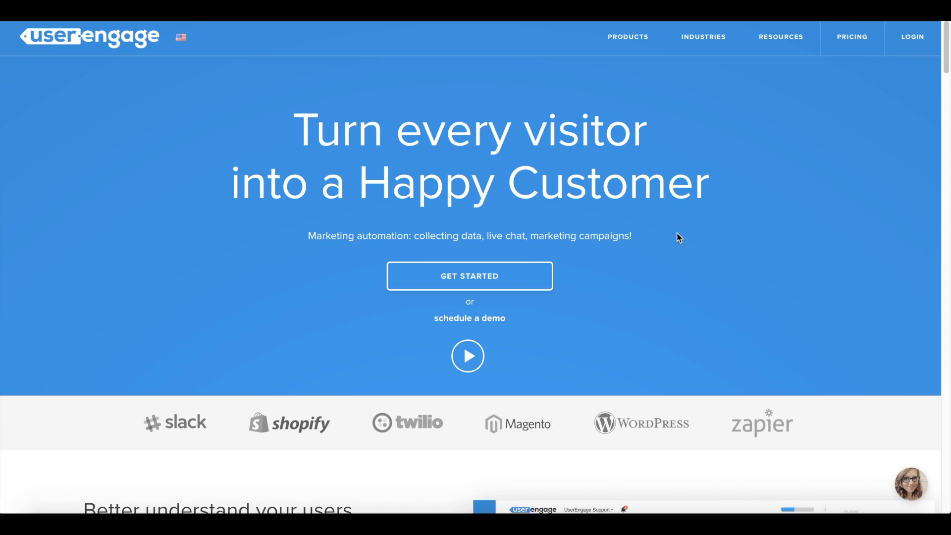
scroll(down, 3)
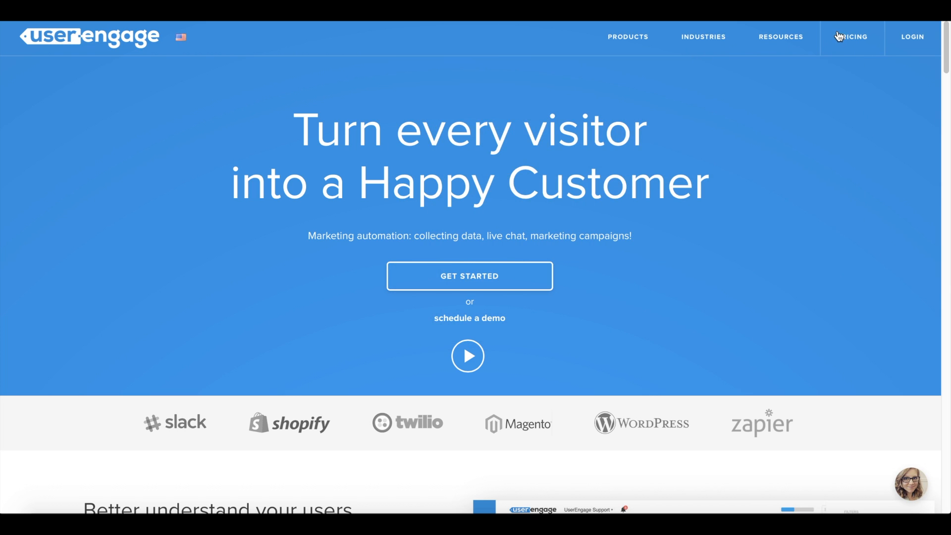
click(852, 37)
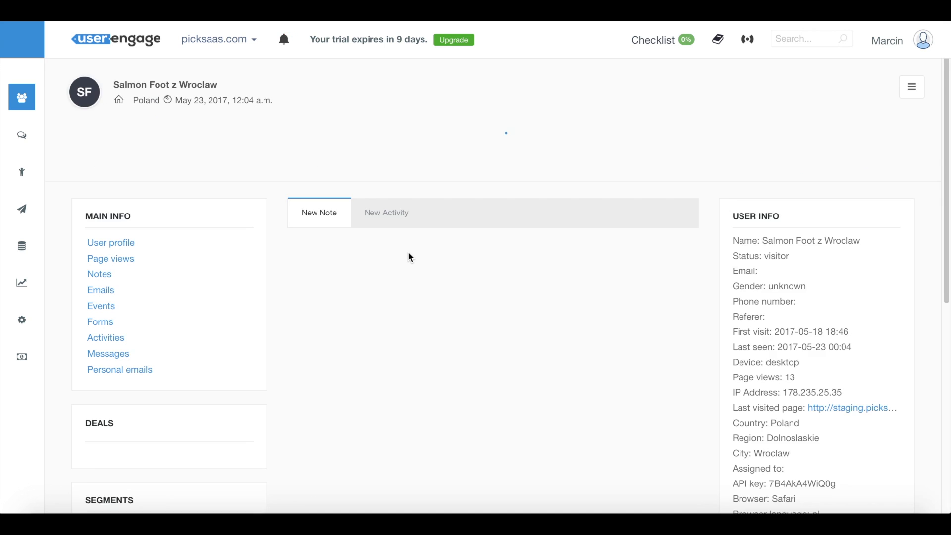
scroll(down, 3)
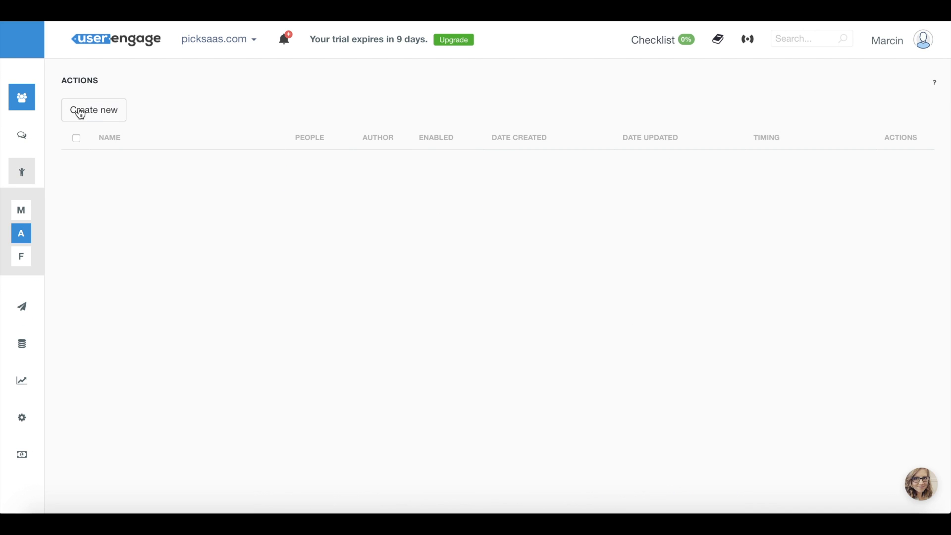
click(94, 110)
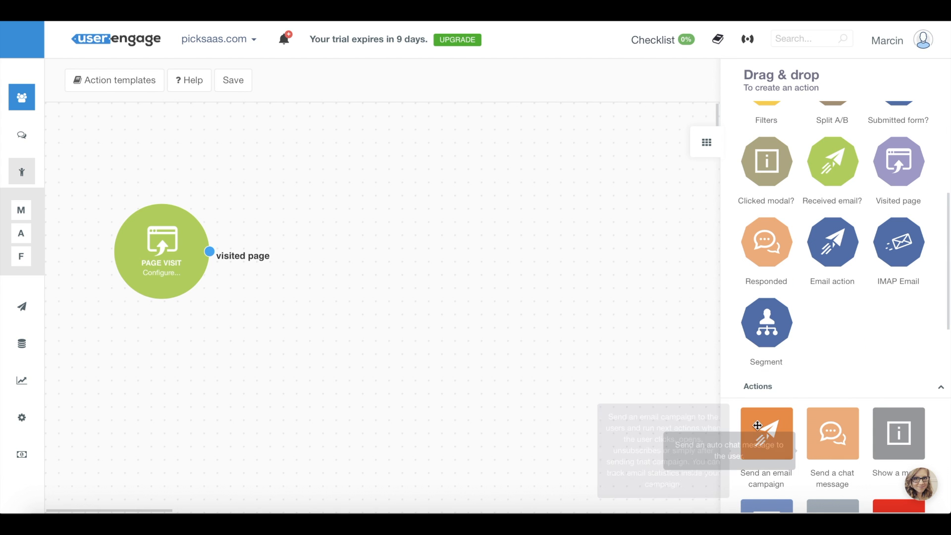
drag(766, 433, 444, 181)
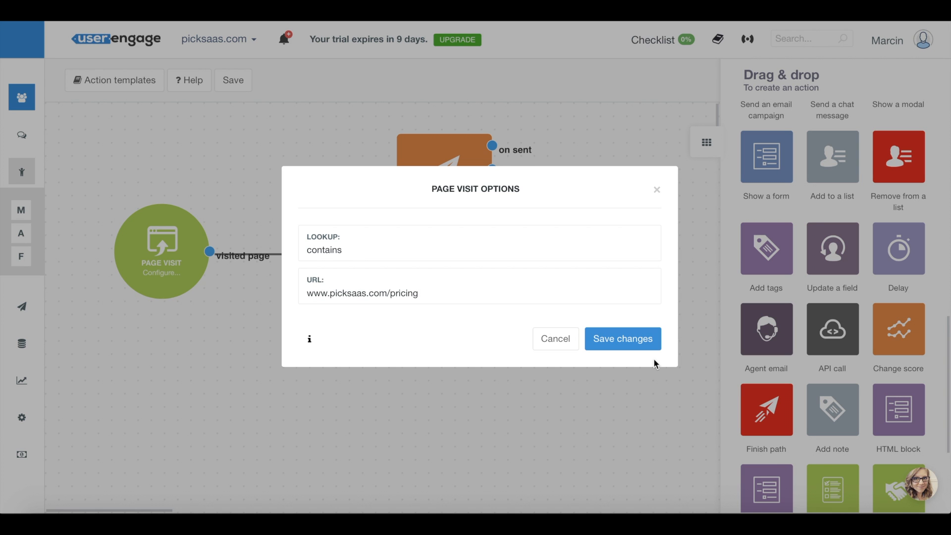
click(622, 339)
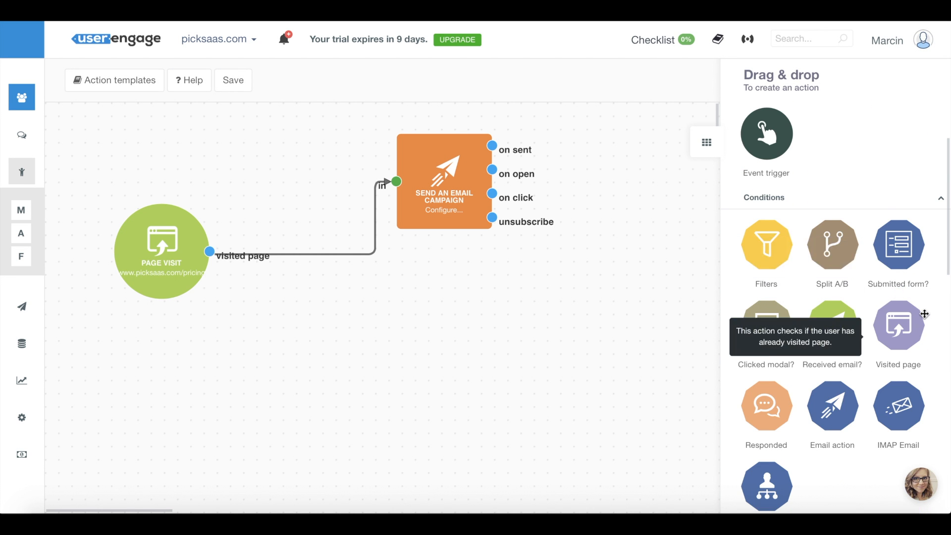
scroll(down, 3)
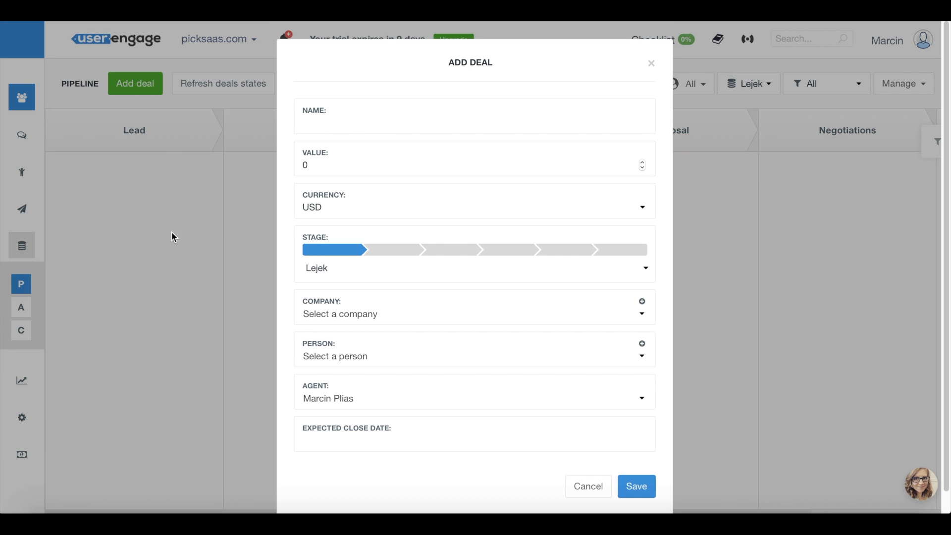
- Enter 'Customer deal' as the name in UserEngage's Add Deal form
text(Customer deal)
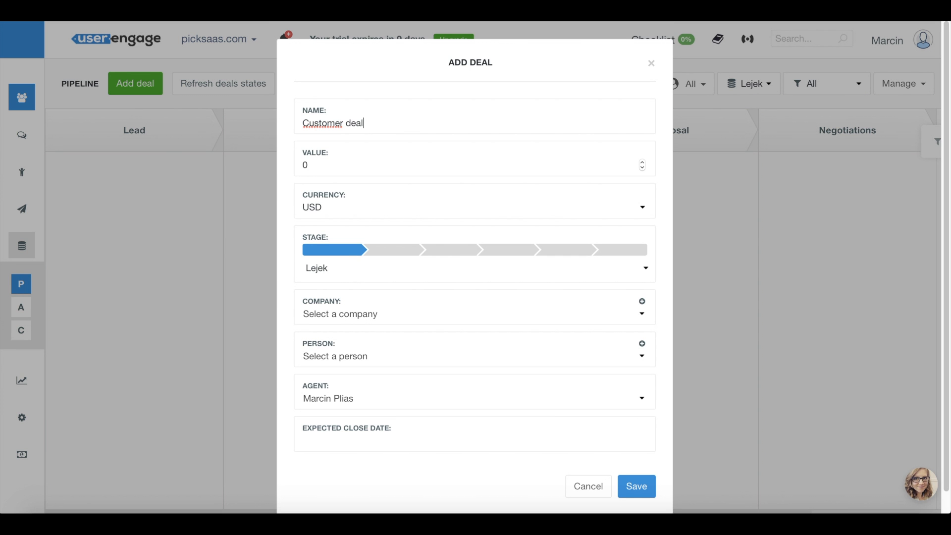
click(637, 486)
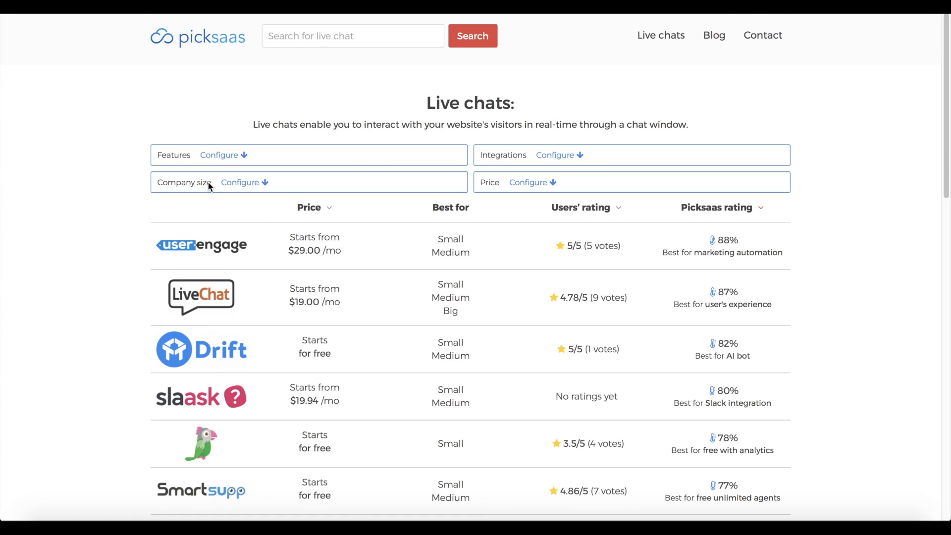
- Show the Features filters on Picksaas and compare LiveChat against UserEngage
click(219, 155)
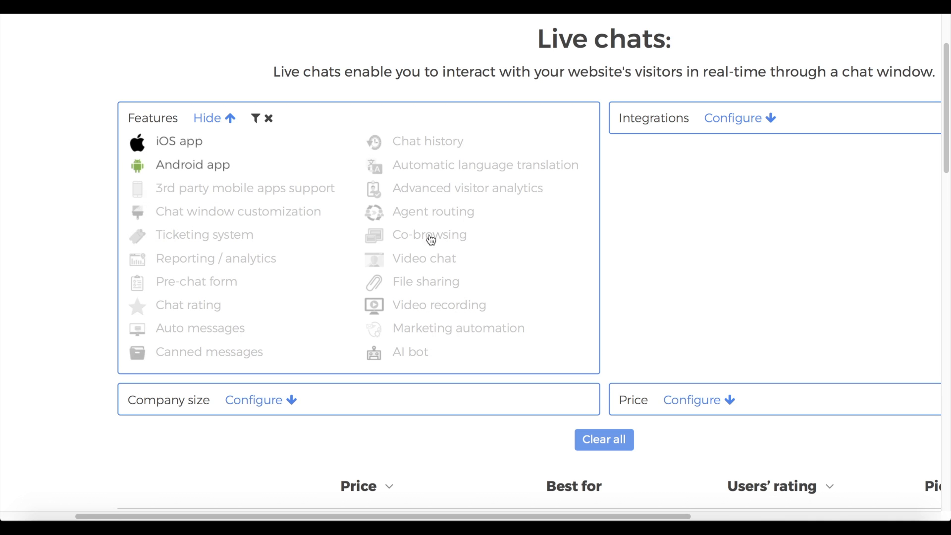
scroll(down, 3)
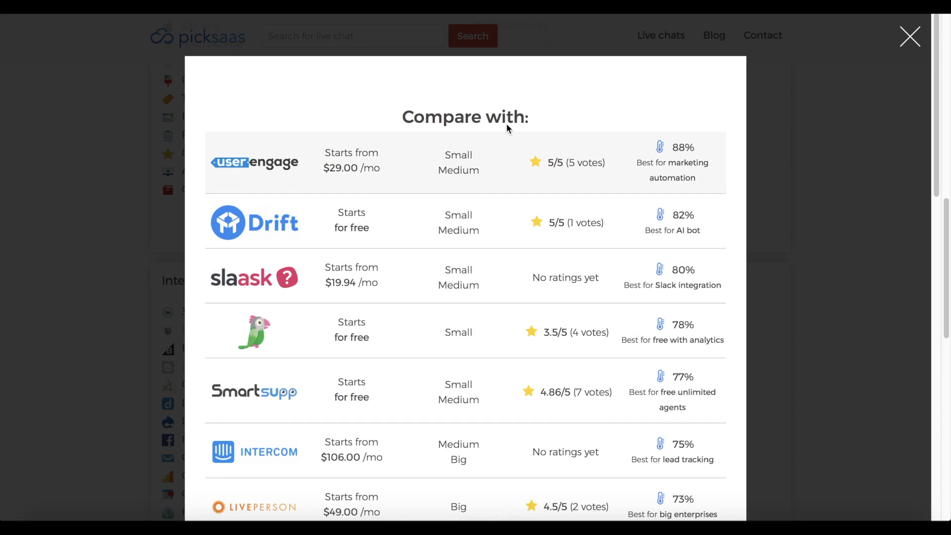
click(910, 35)
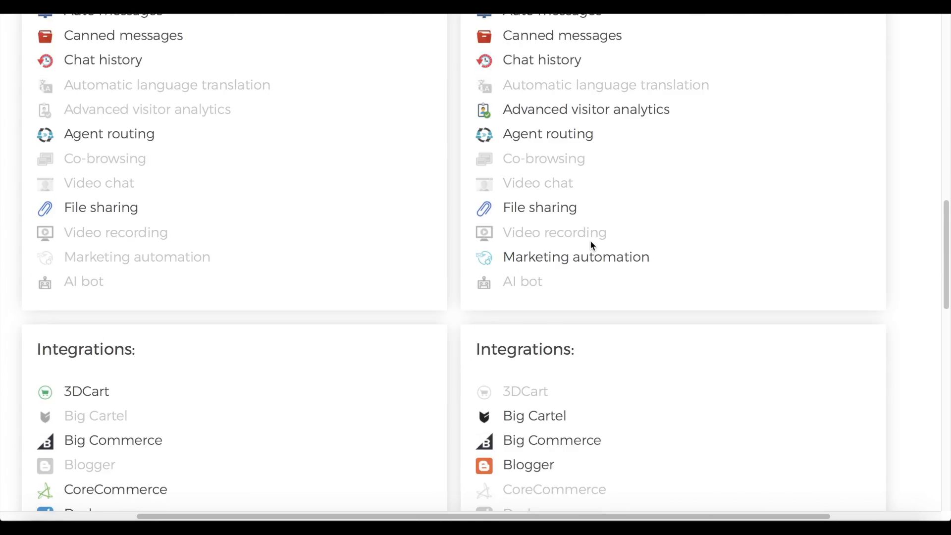
scroll(up, 3)
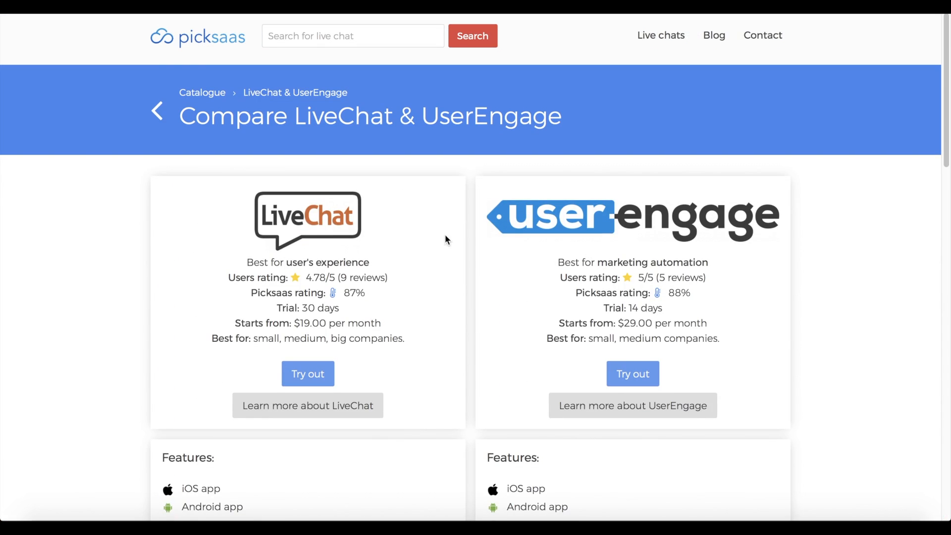